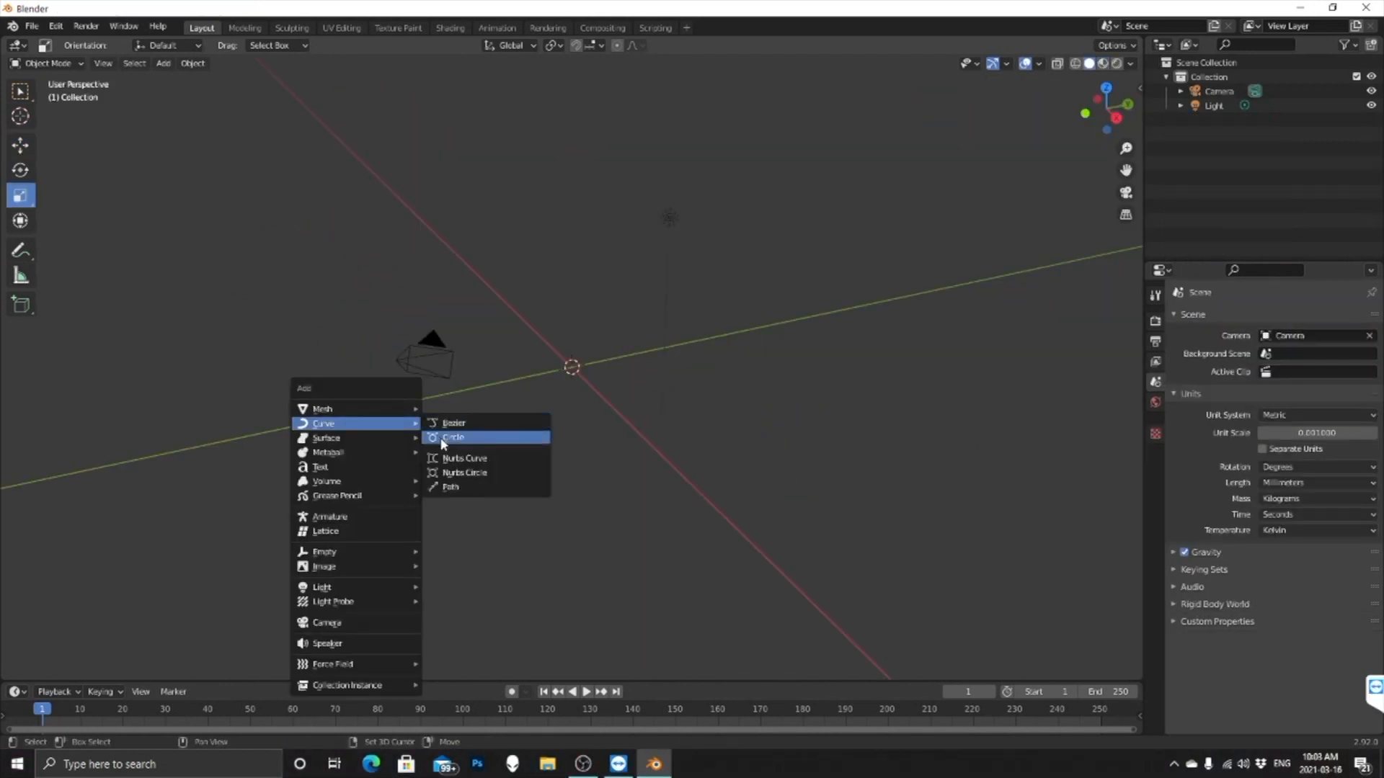
Add a circle curve and give it a 0.67 mm bevel depth to form a round tube ring
{"action": "left_click", "coordinate": [452, 436]}
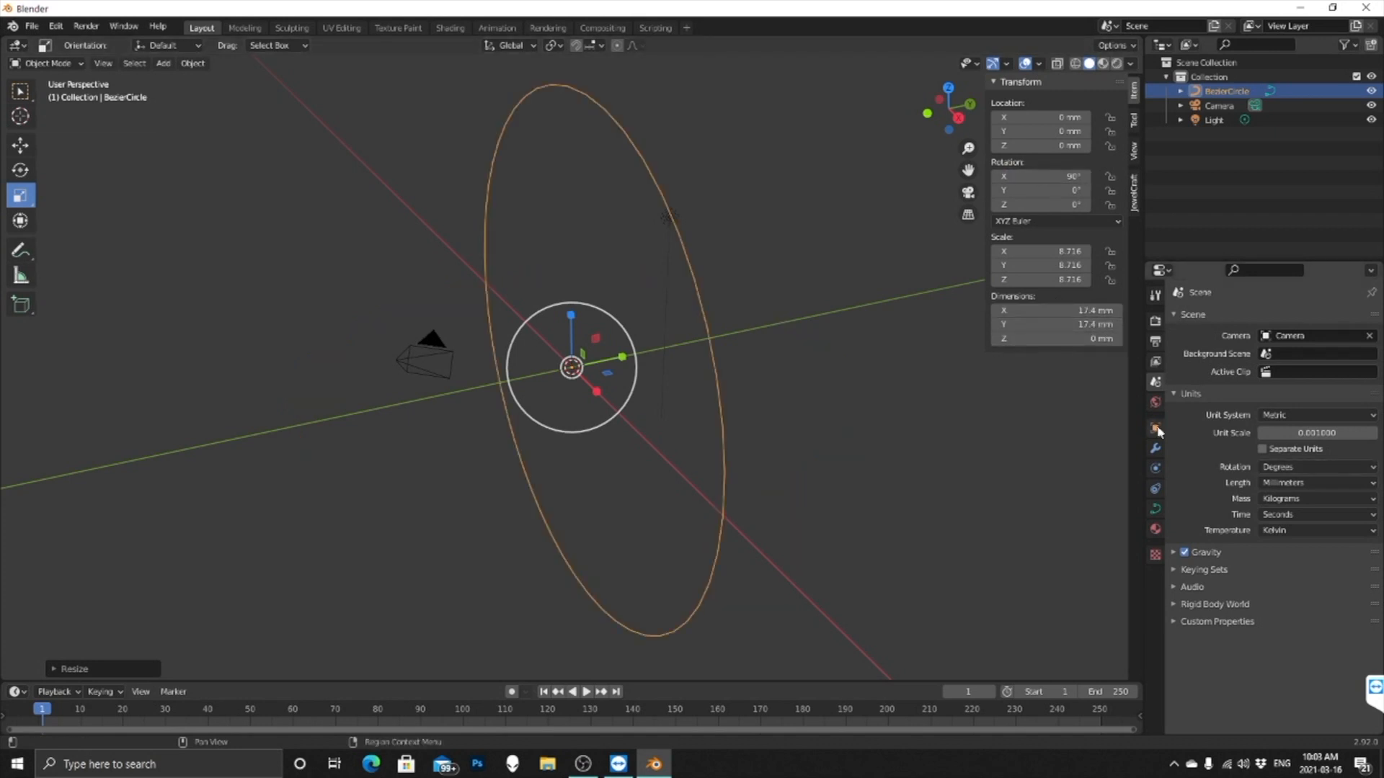
{"action": "left_click", "coordinate": [1155, 448]}
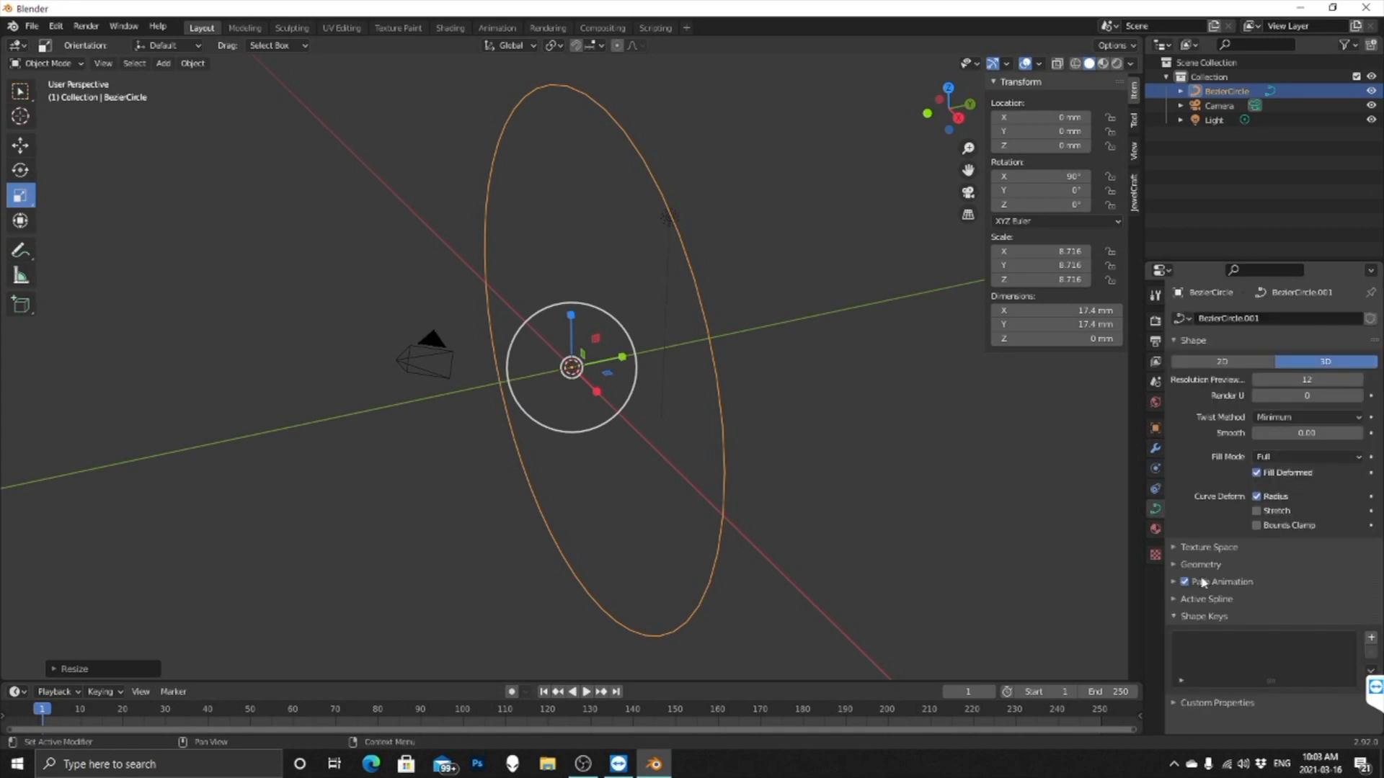
{"action": "left_click", "coordinate": [1201, 564]}
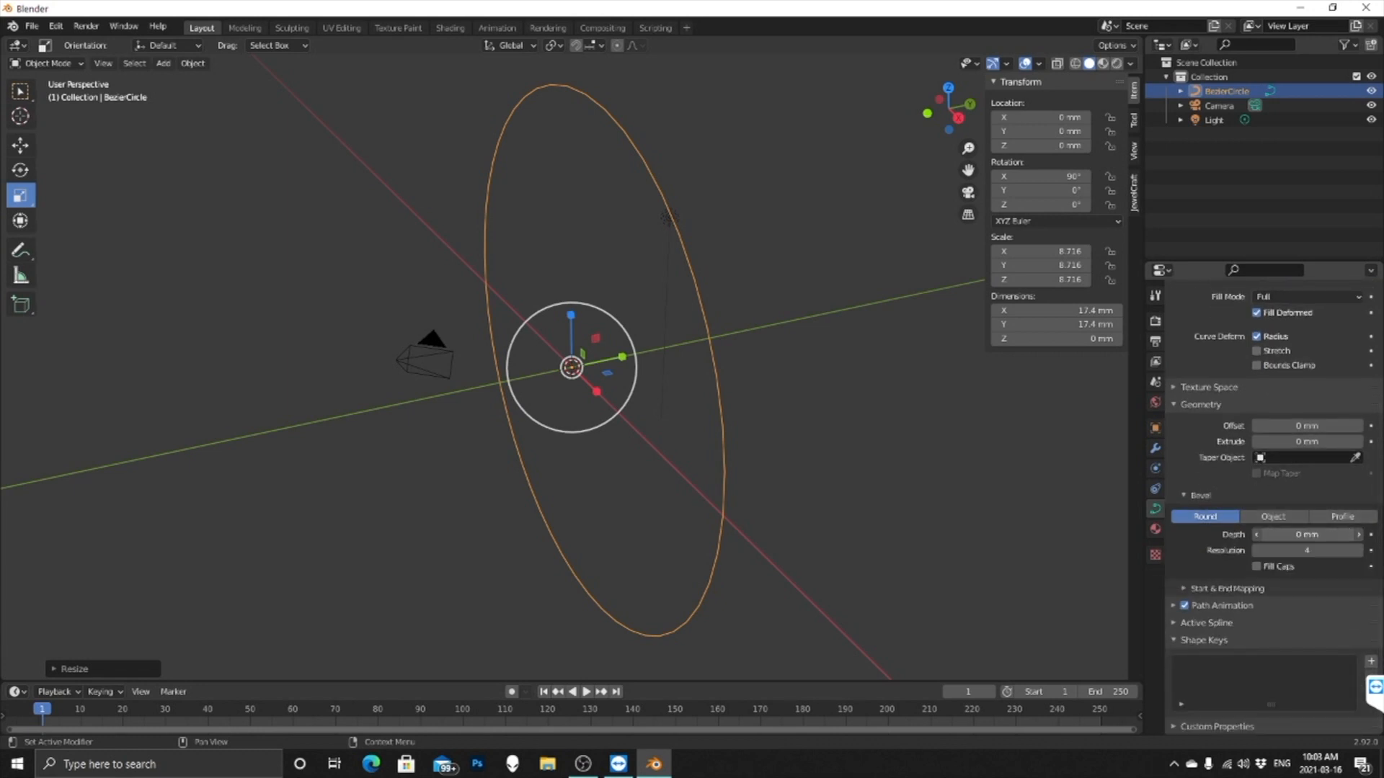
{"action": "left_click", "coordinate": [1306, 533]}
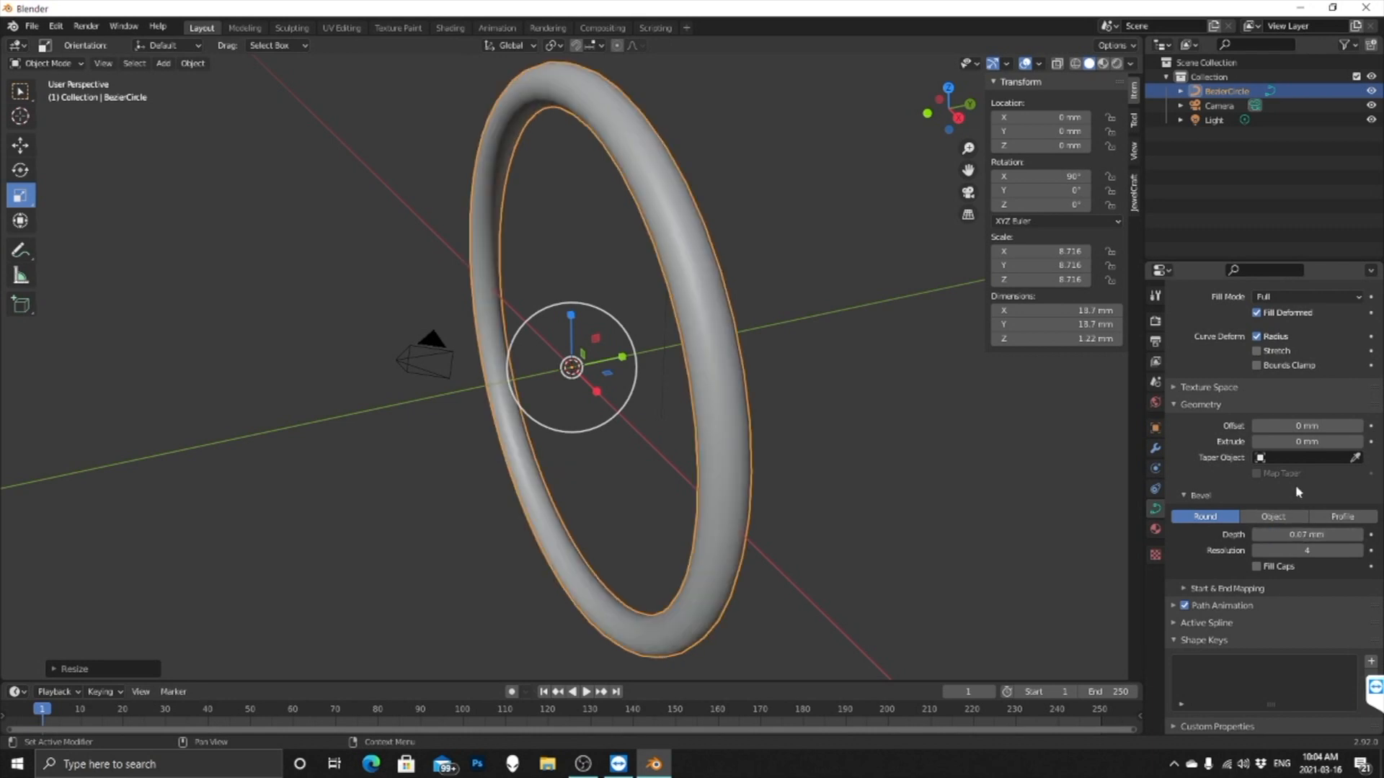
{"action": "mouse_move", "coordinate": [1306, 441]}
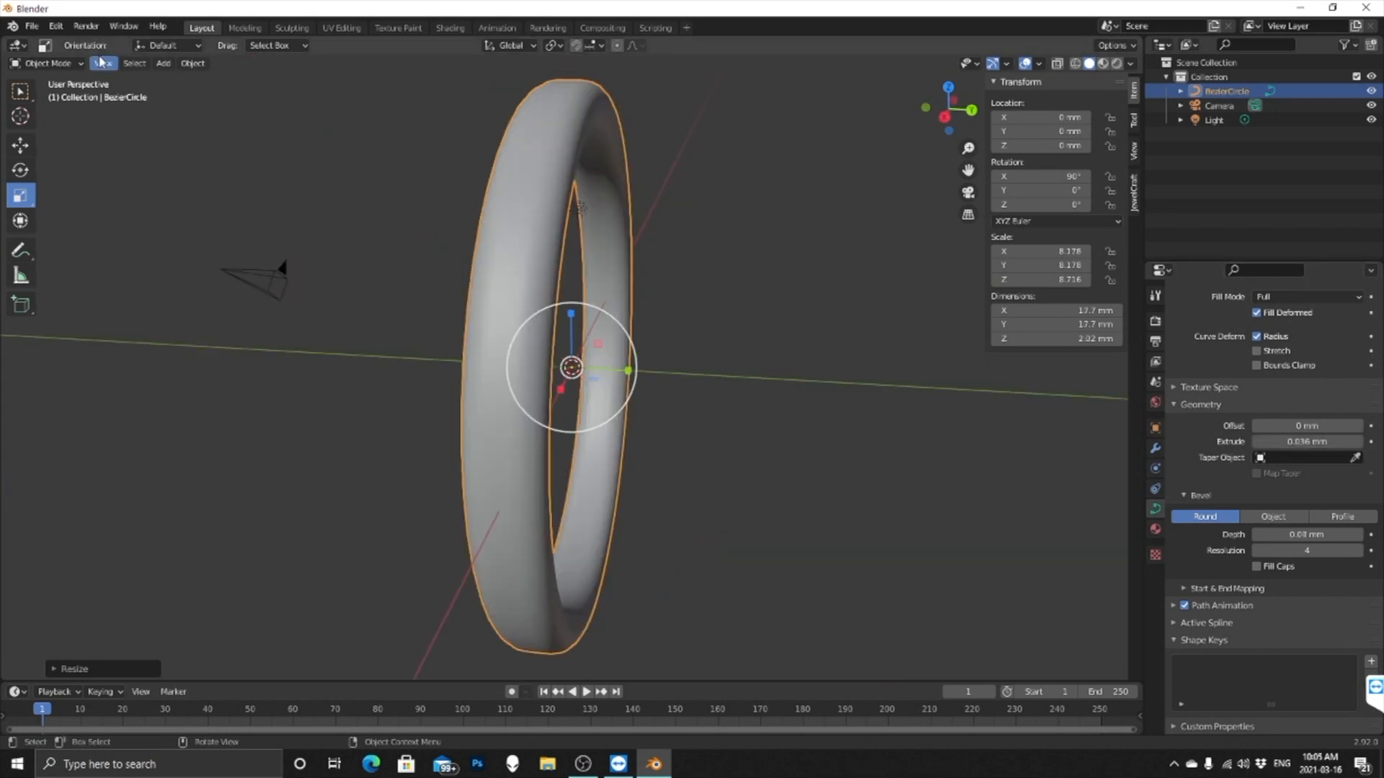
Subdivide the ring curve in Edit Mode to add control points for twisting
{"action": "key", "text": "Tab"}
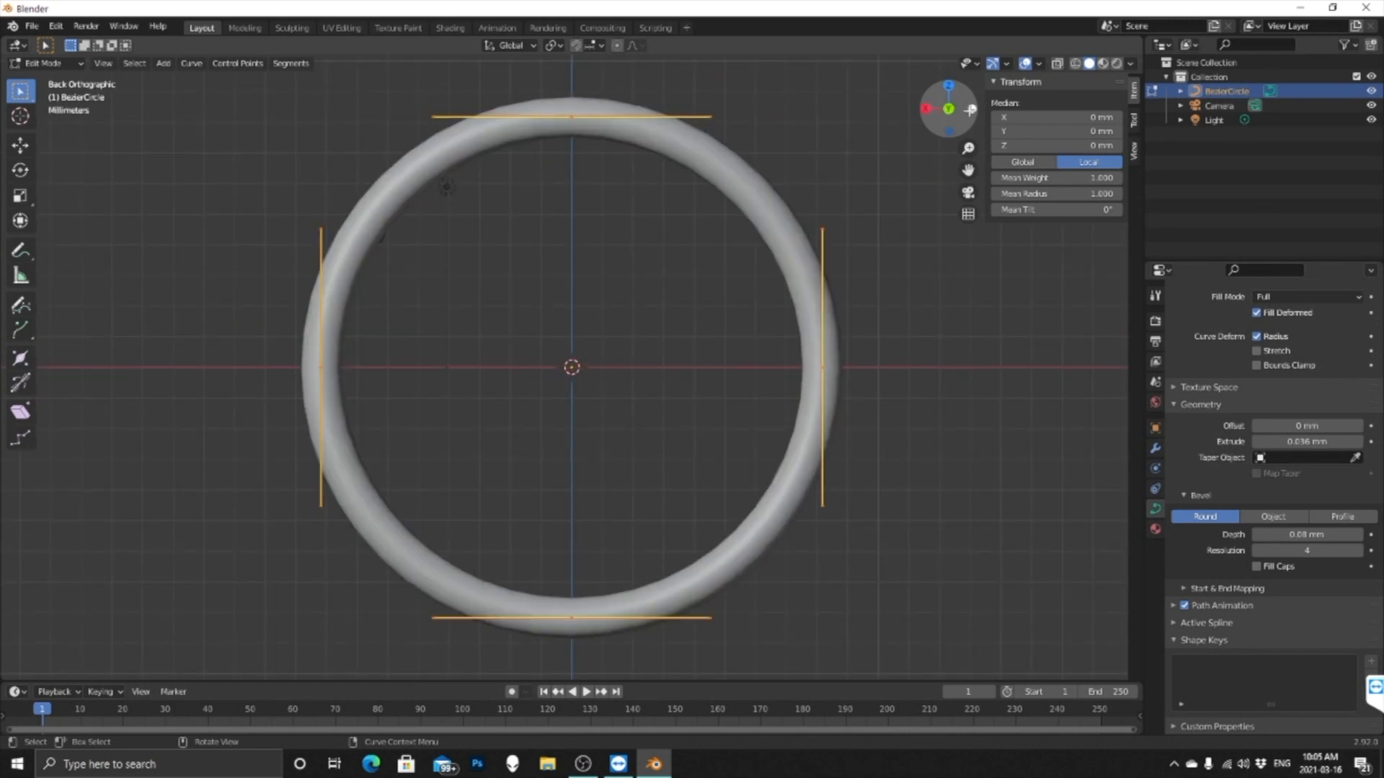
{"action": "right_click", "coordinate": [569, 366]}
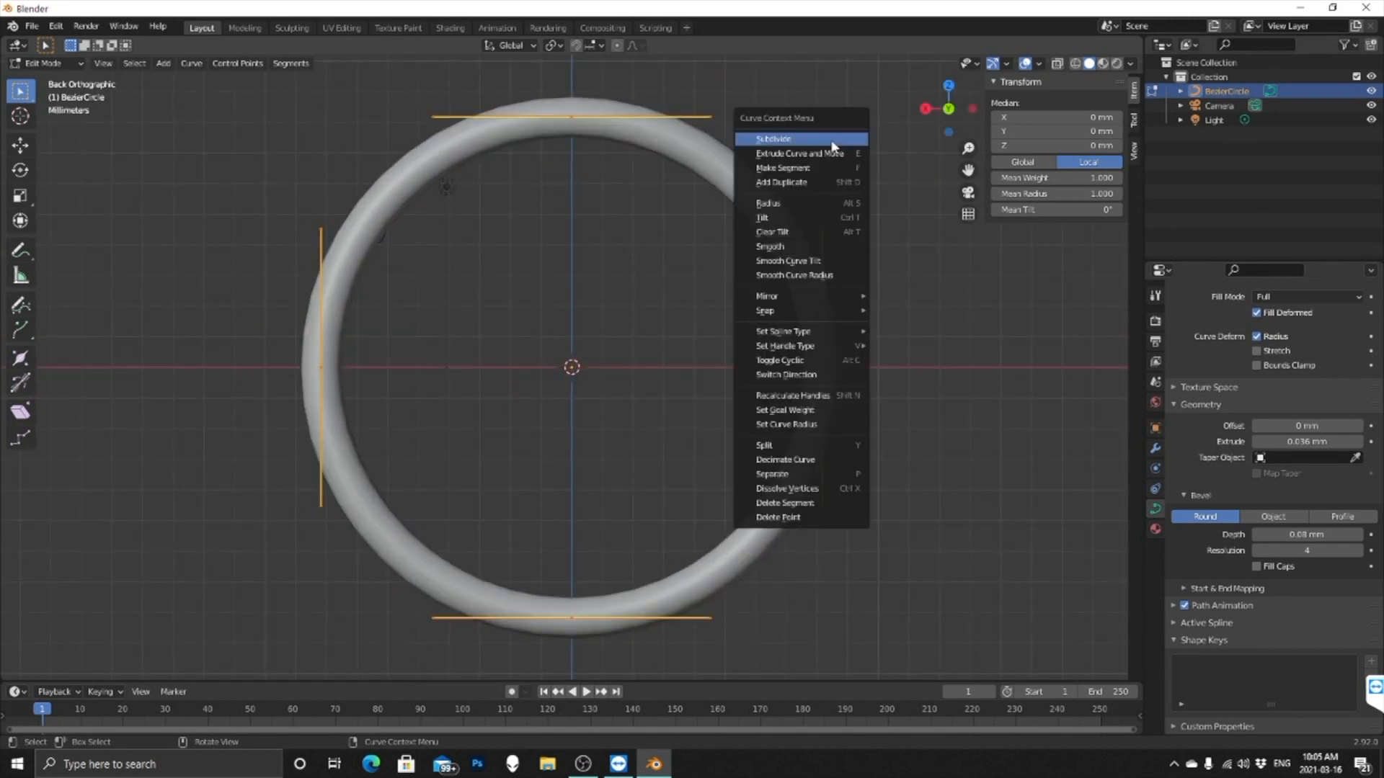
{"action": "left_click", "coordinate": [772, 139]}
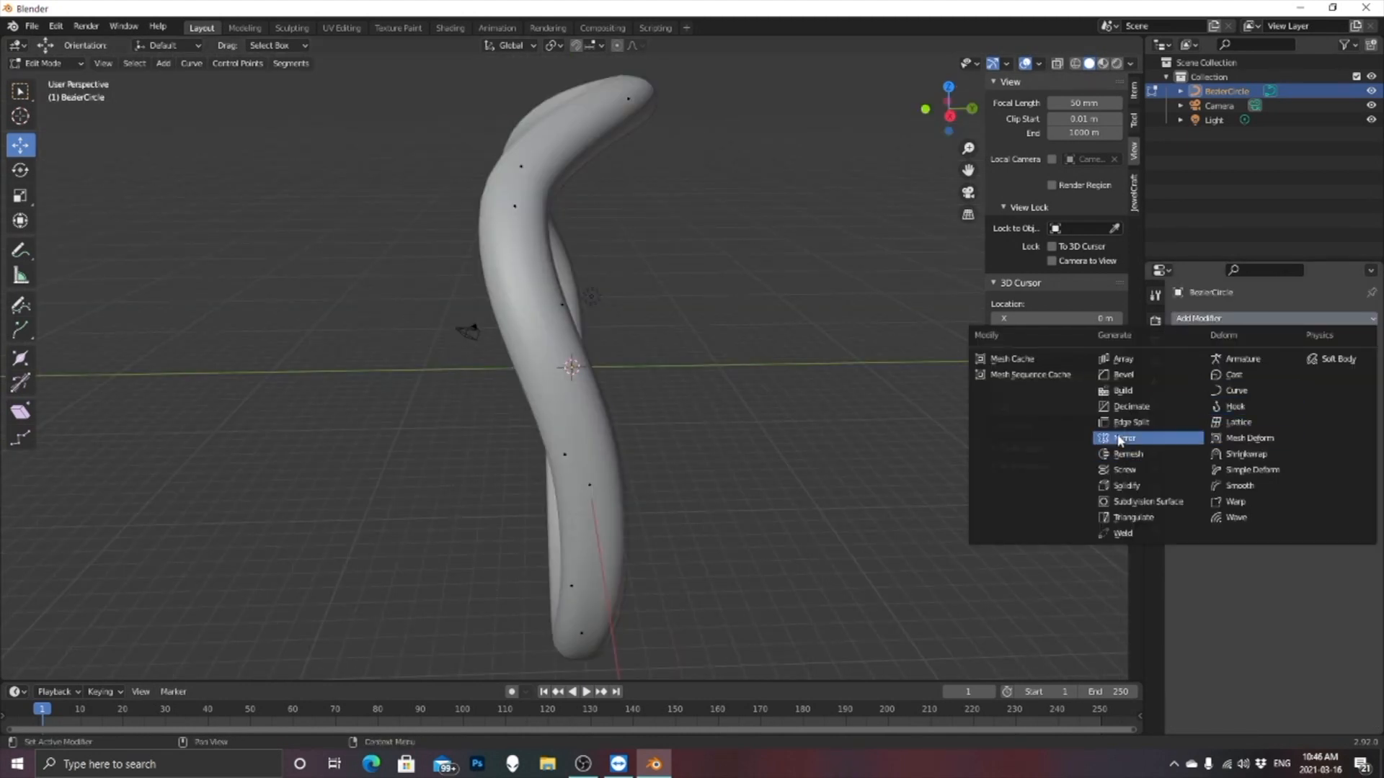
Add a Mirror modifier so a second copy of the wavy band intertwines with the first
{"action": "left_click", "coordinate": [1126, 438]}
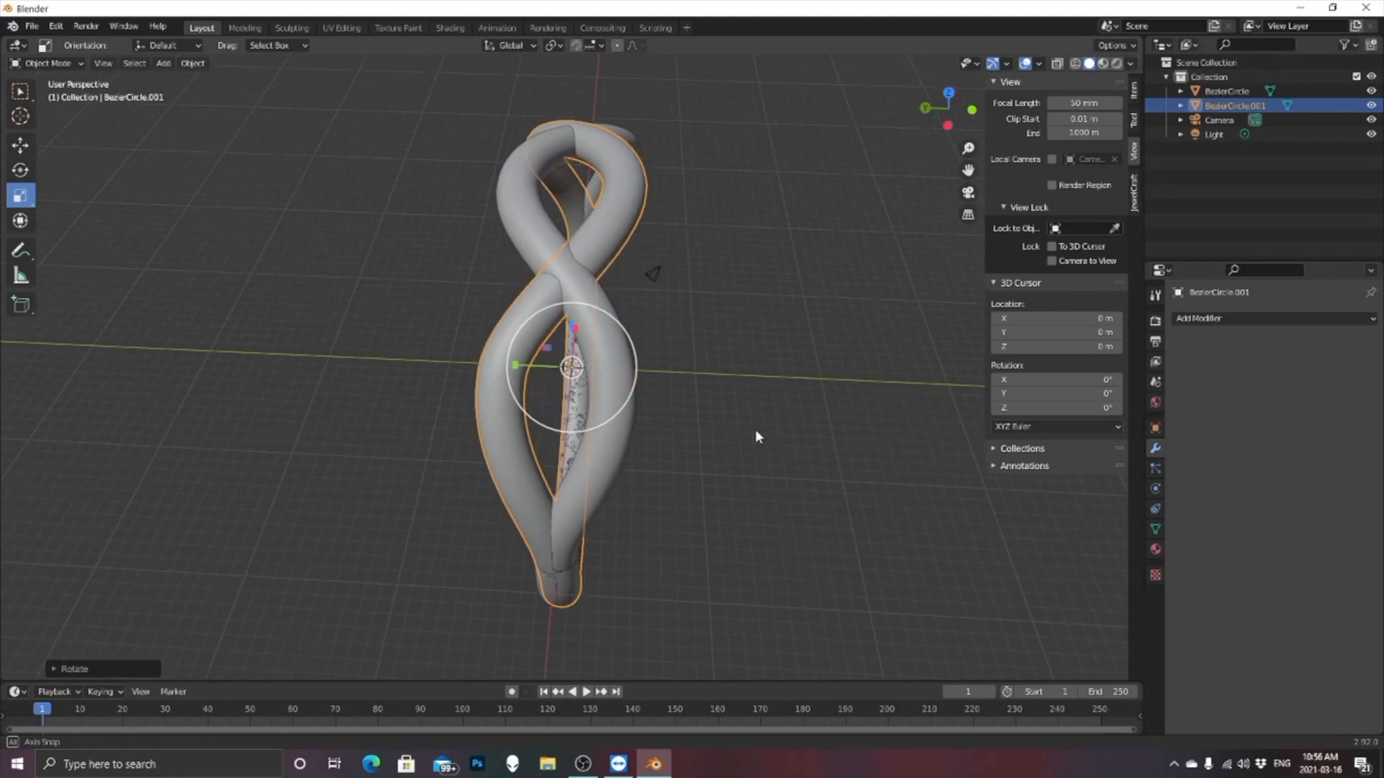
Leave Edit Mode and add a cylinder at the scene centre alongside the ring shank
{"action": "key", "text": "Tab"}
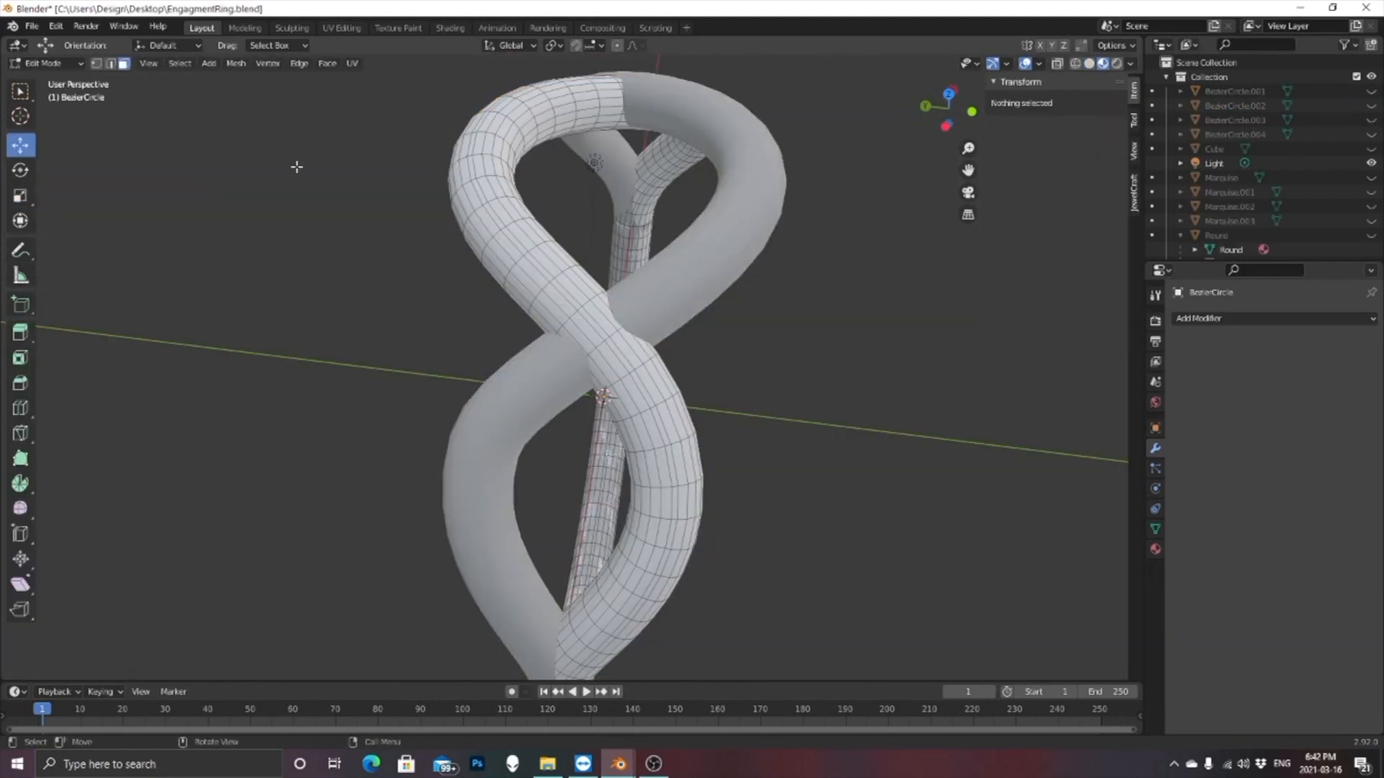
{"action": "mouse_move", "coordinate": [591, 320]}
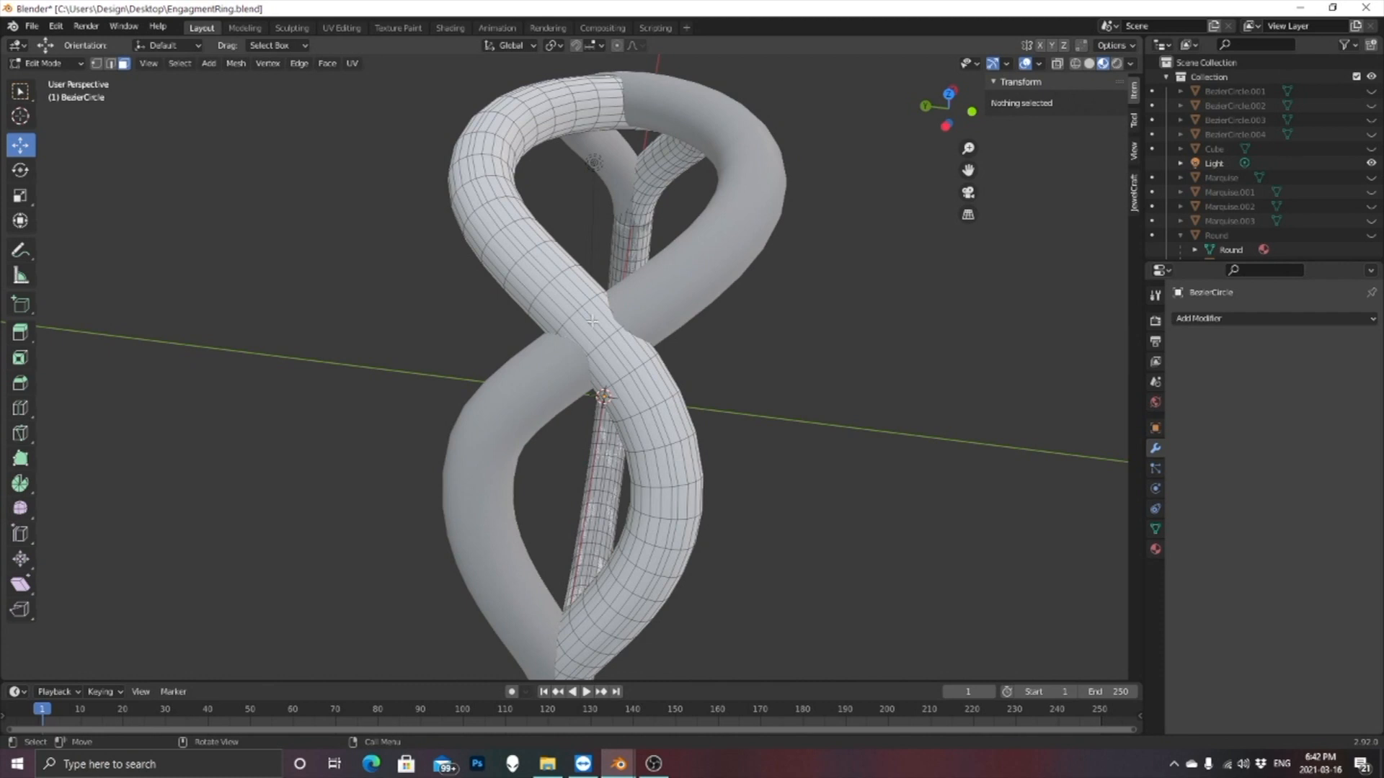
{"action": "left_click", "coordinate": [595, 327]}
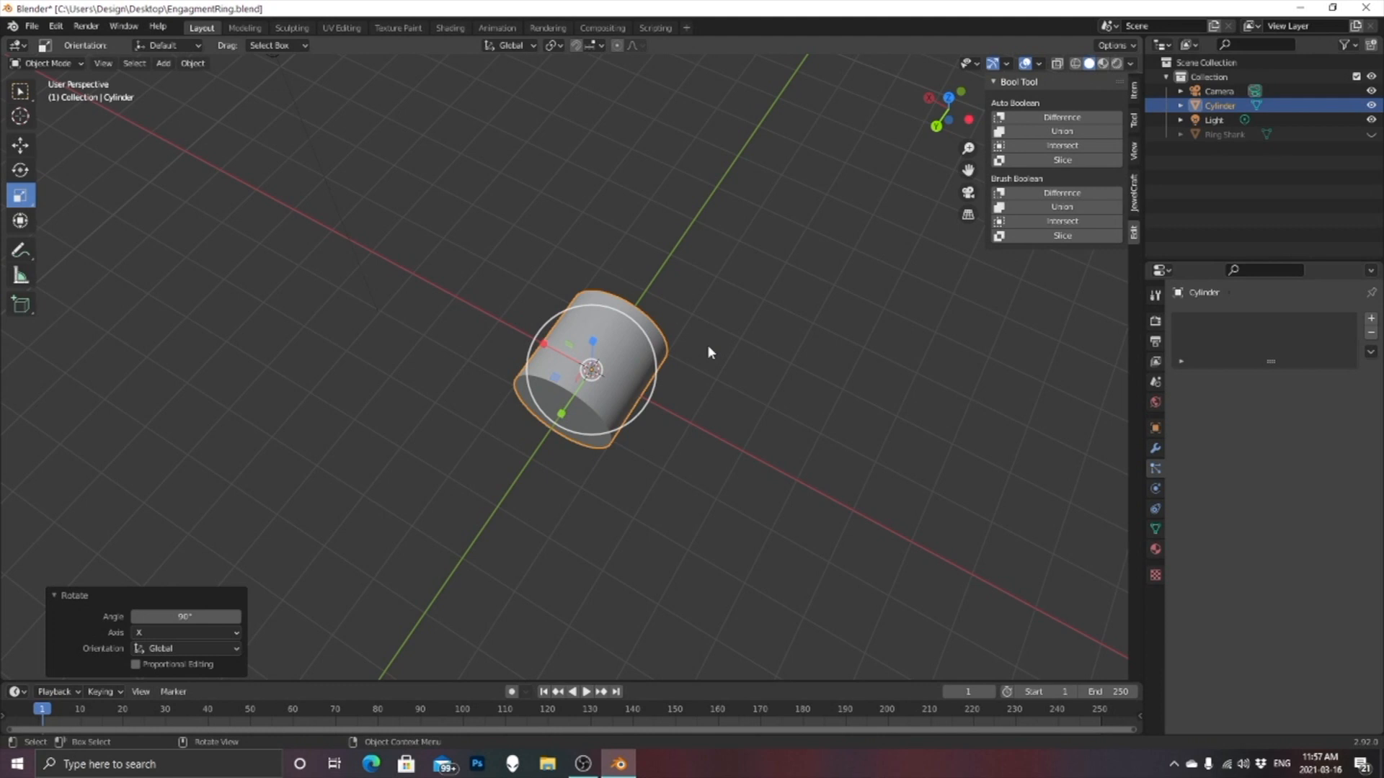
Stretch the cylinder into a long thin rod and enter Edit Mode to add loop cuts
{"action": "key", "text": "s"}
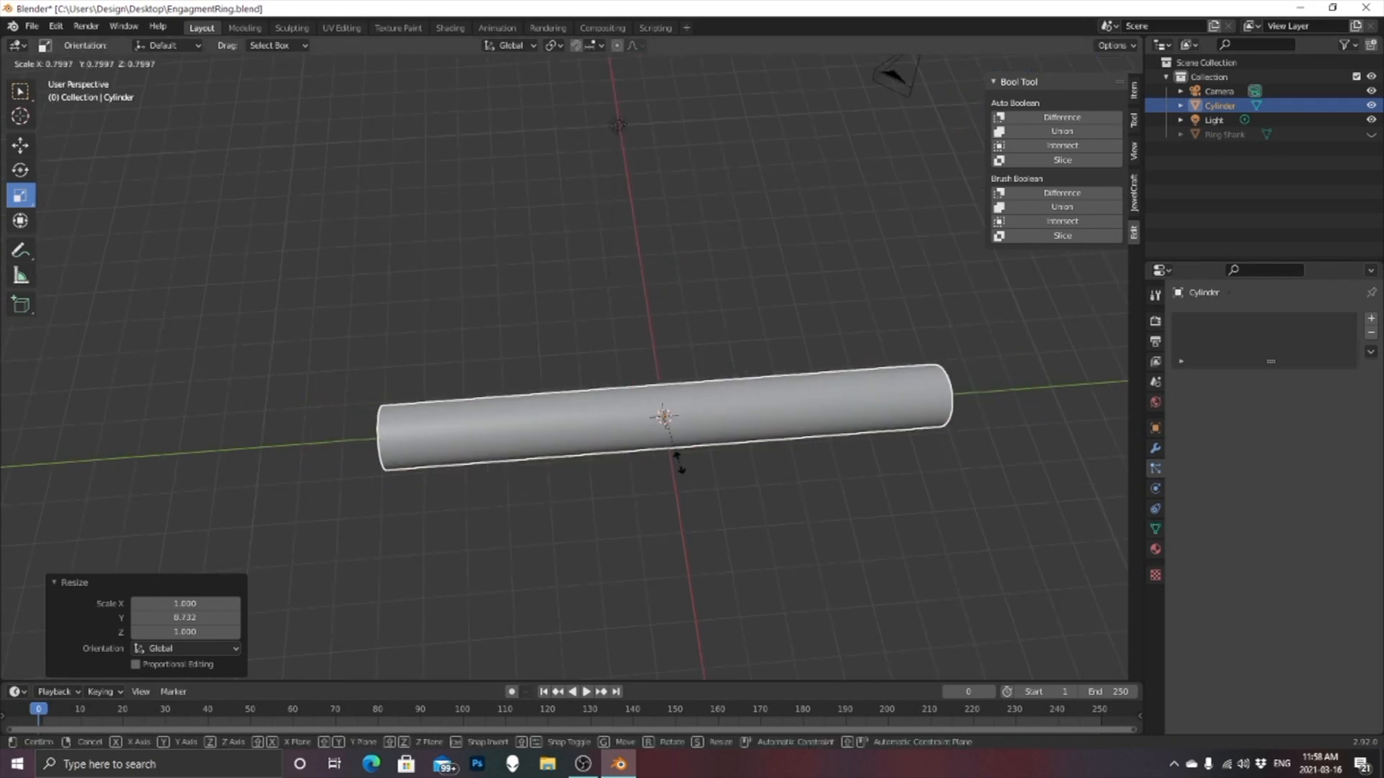
{"action": "left_click", "coordinate": [666, 416]}
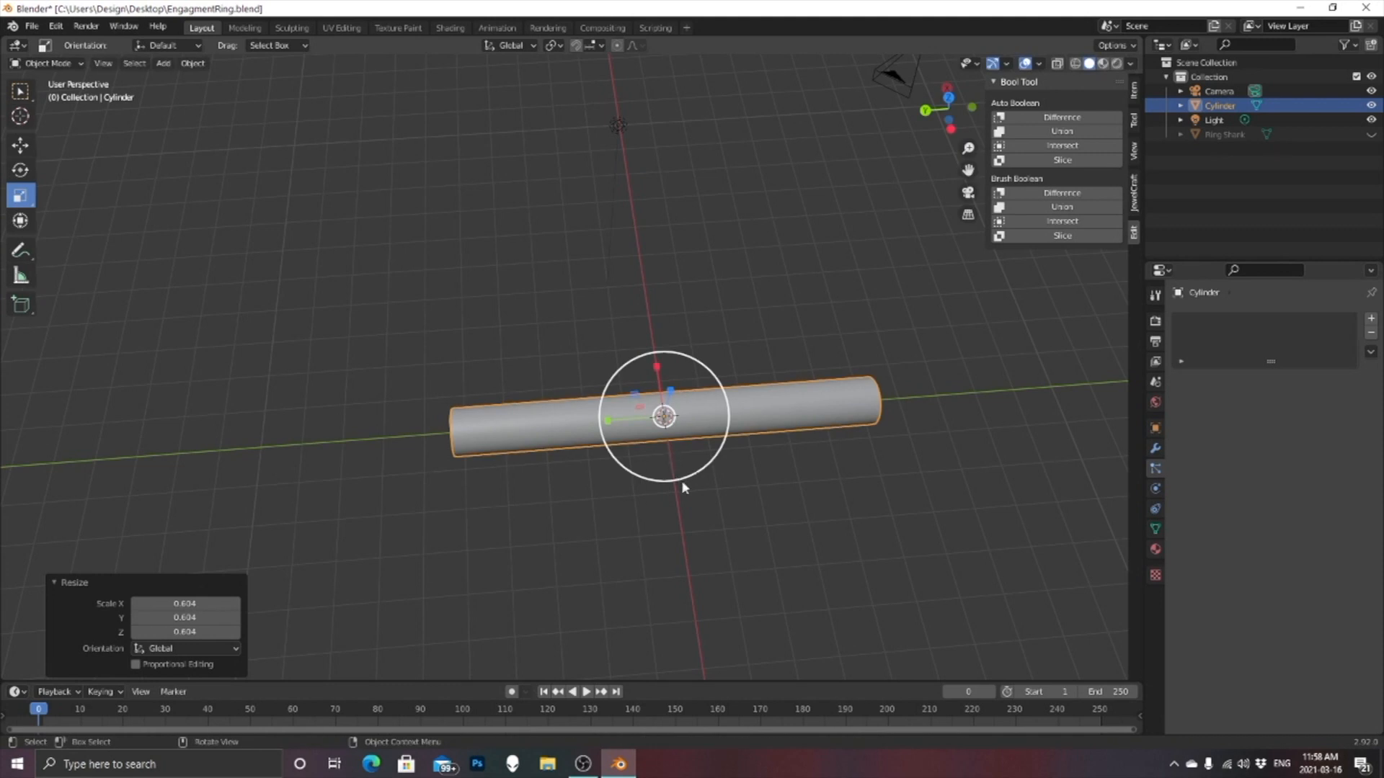
{"action": "mouse_move", "coordinate": [687, 493]}
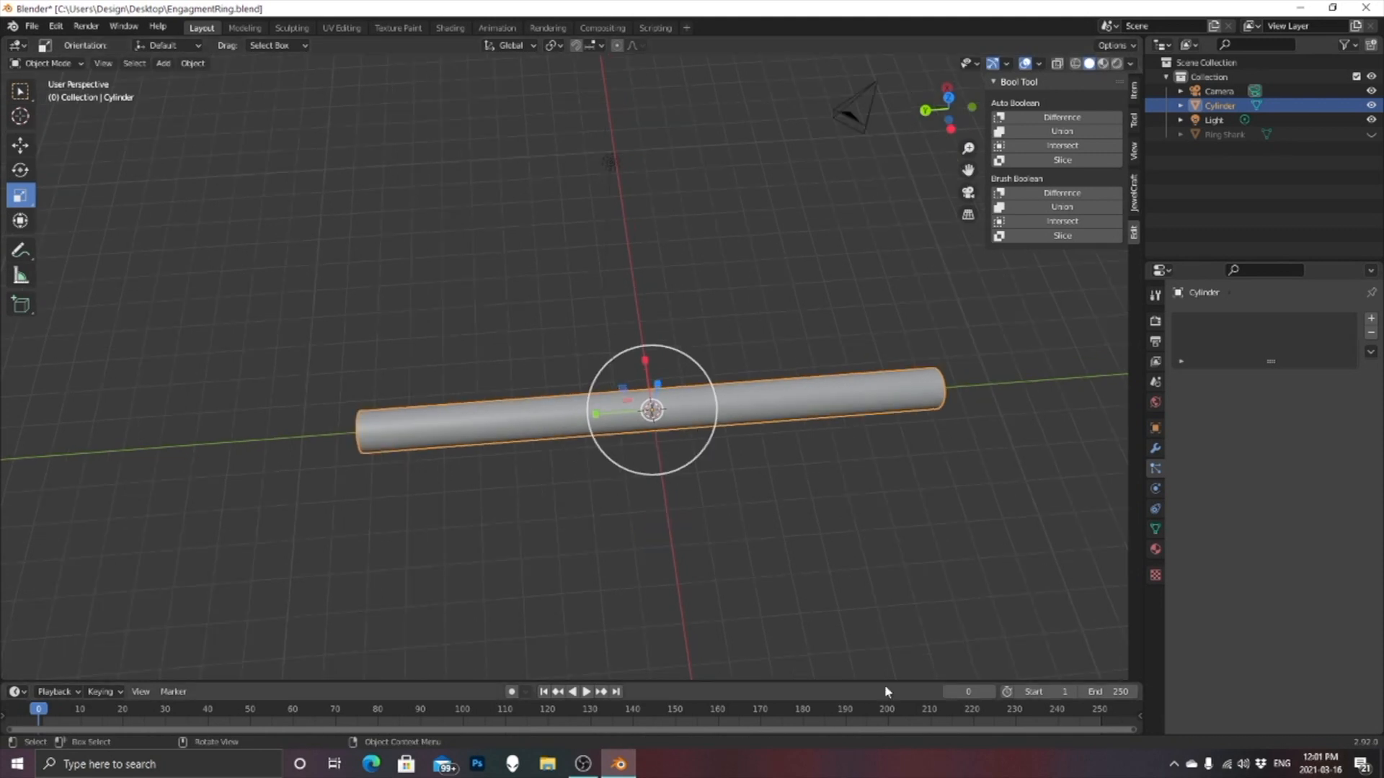
{"action": "left_click", "coordinate": [48, 62]}
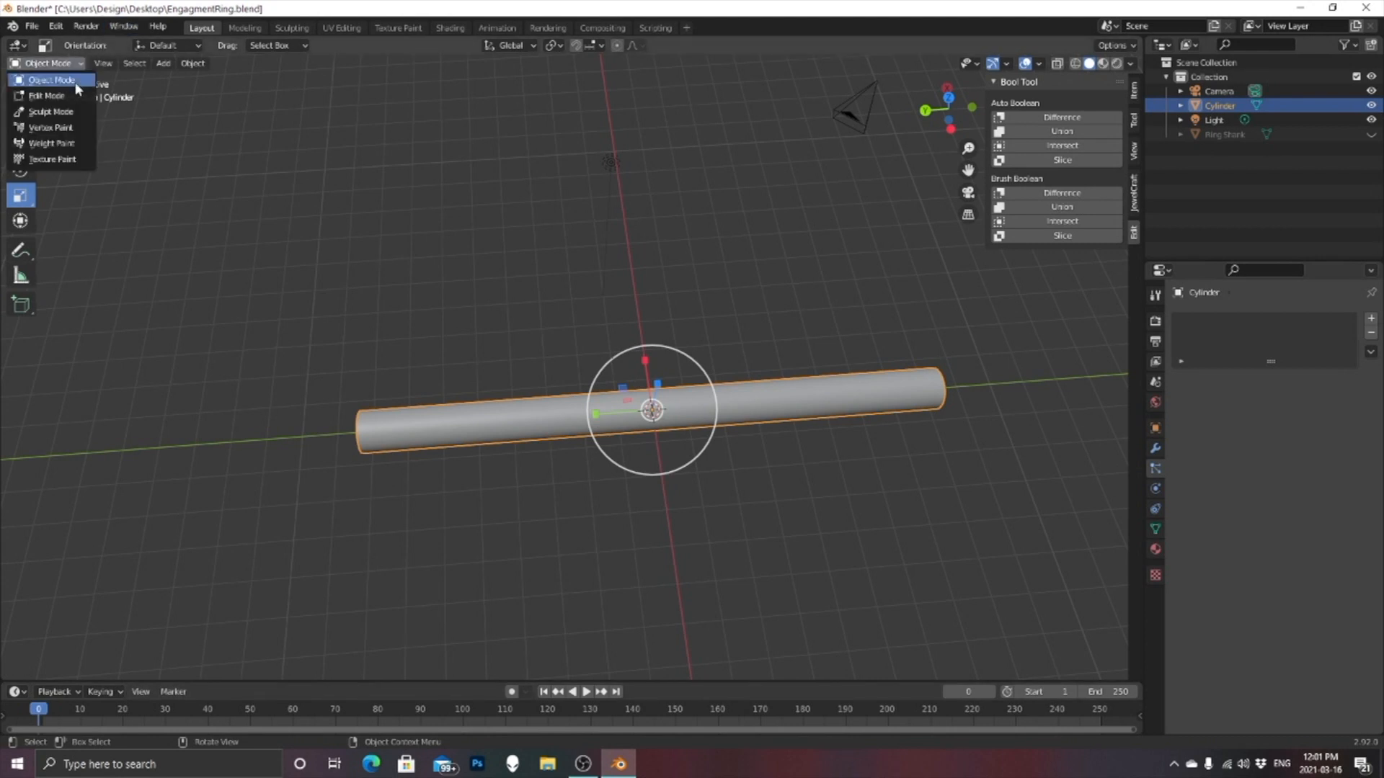
{"action": "left_click", "coordinate": [47, 95]}
{"action": "type", "text": "100"}
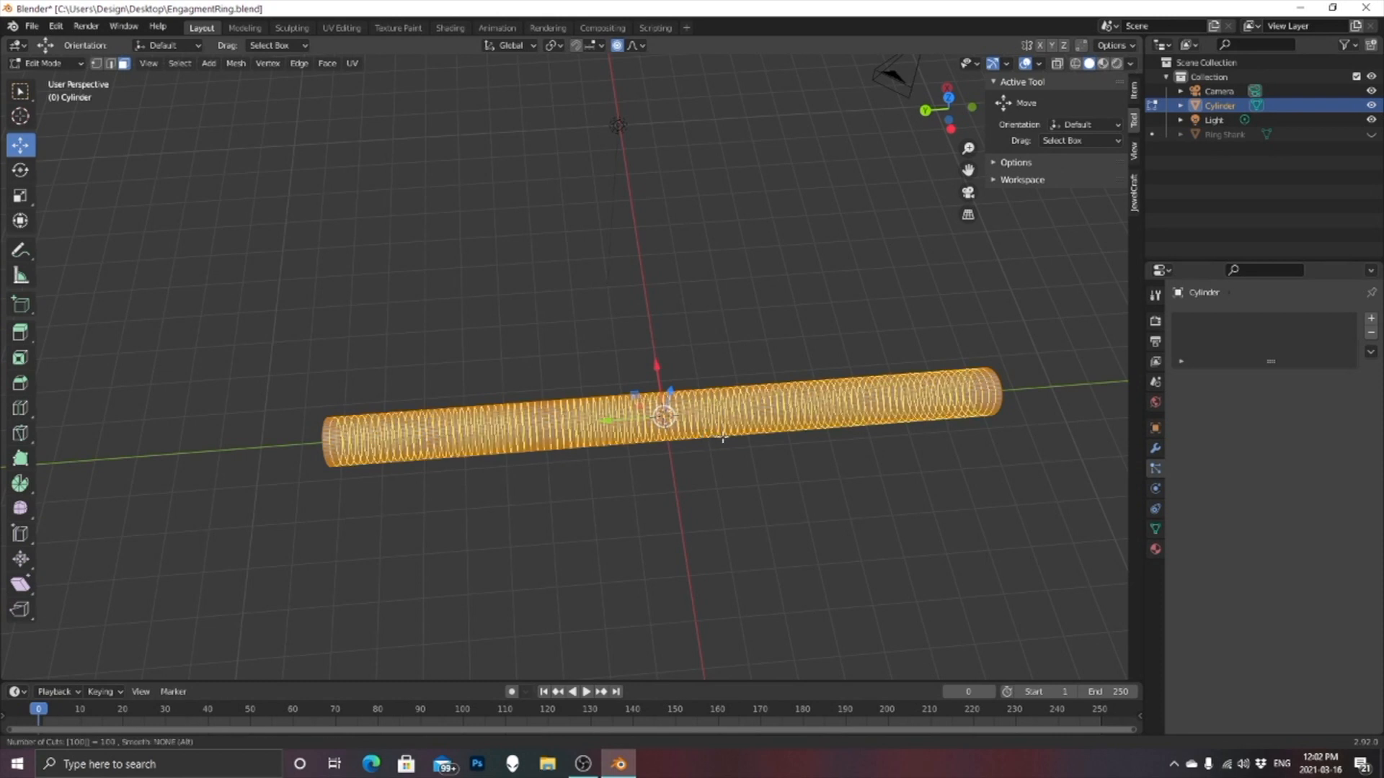
{"action": "mouse_move", "coordinate": [738, 413]}
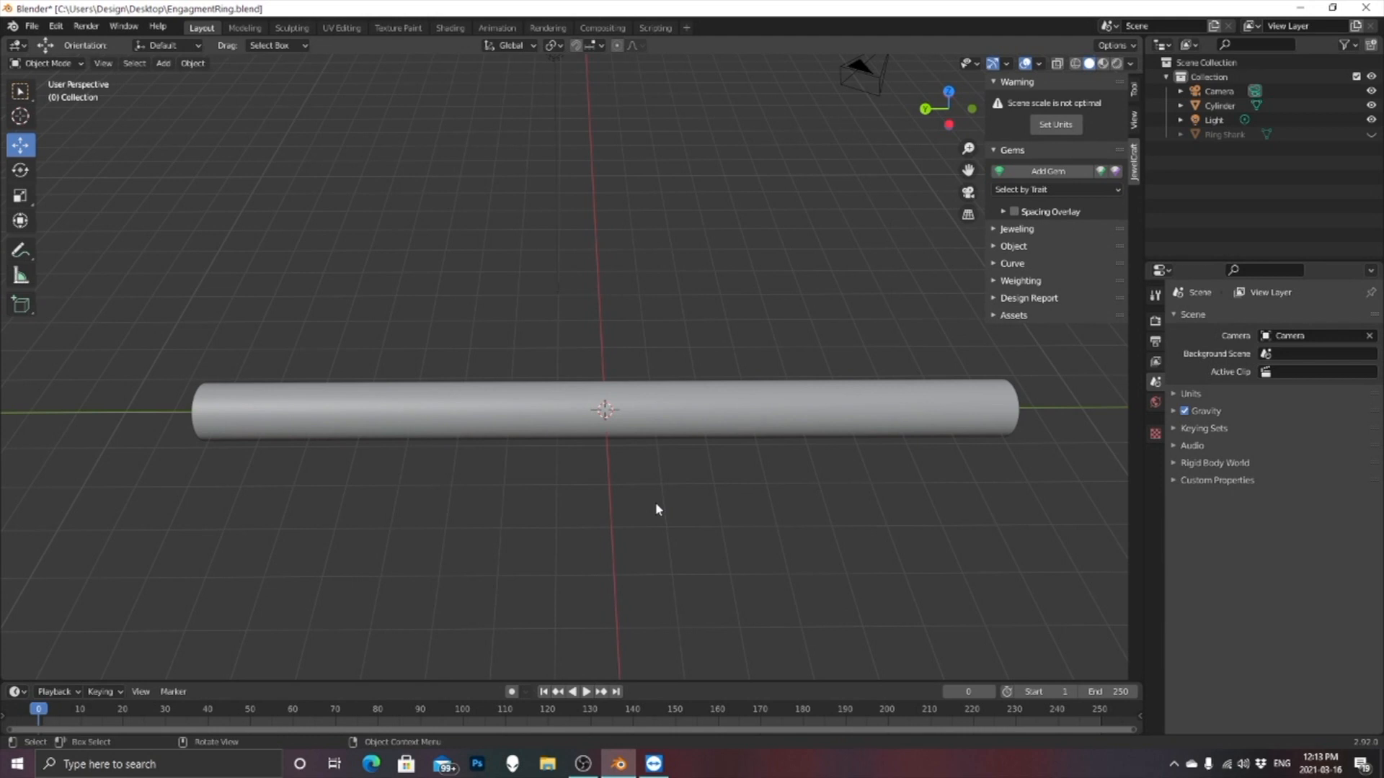
Add a marquise-cut gem with JewelCraft and raise it above the rod
{"action": "left_click", "coordinate": [1046, 171]}
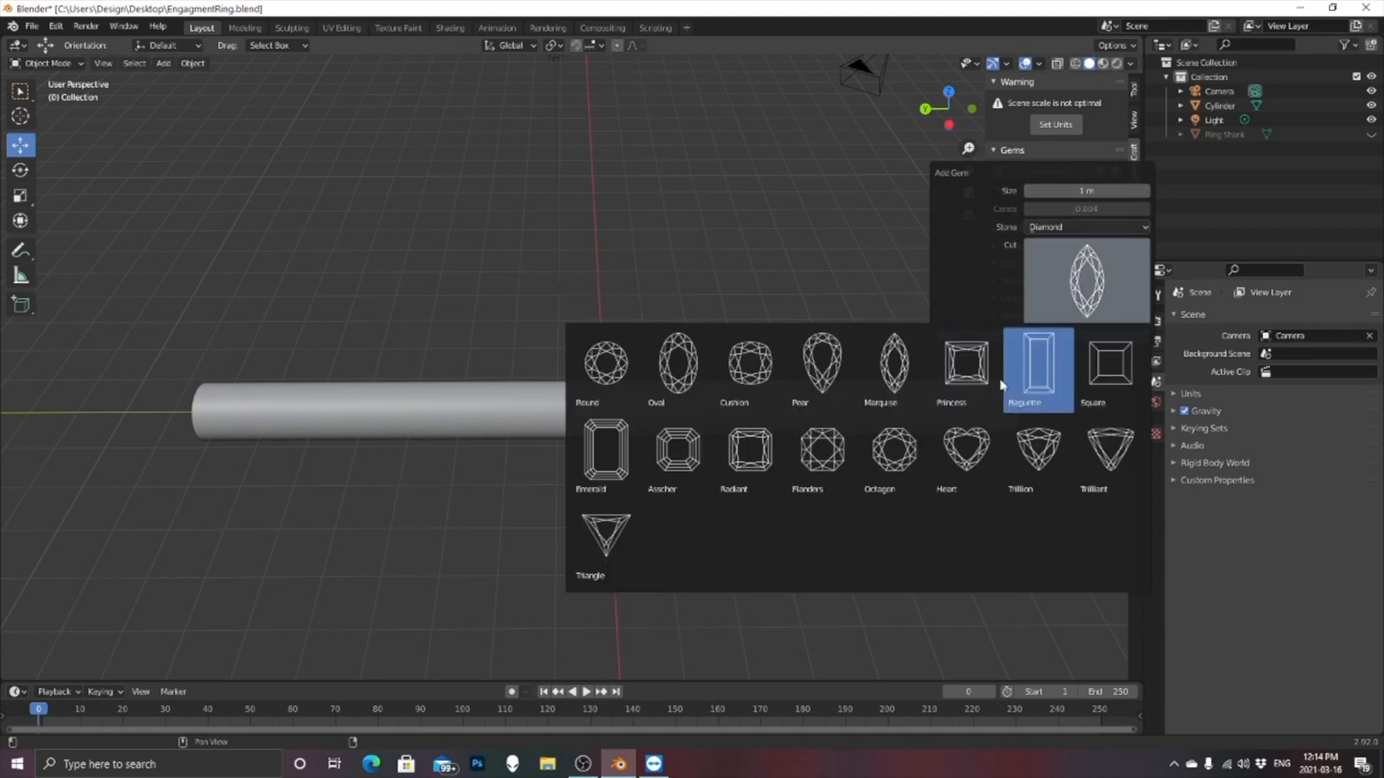
{"action": "left_click", "coordinate": [606, 540]}
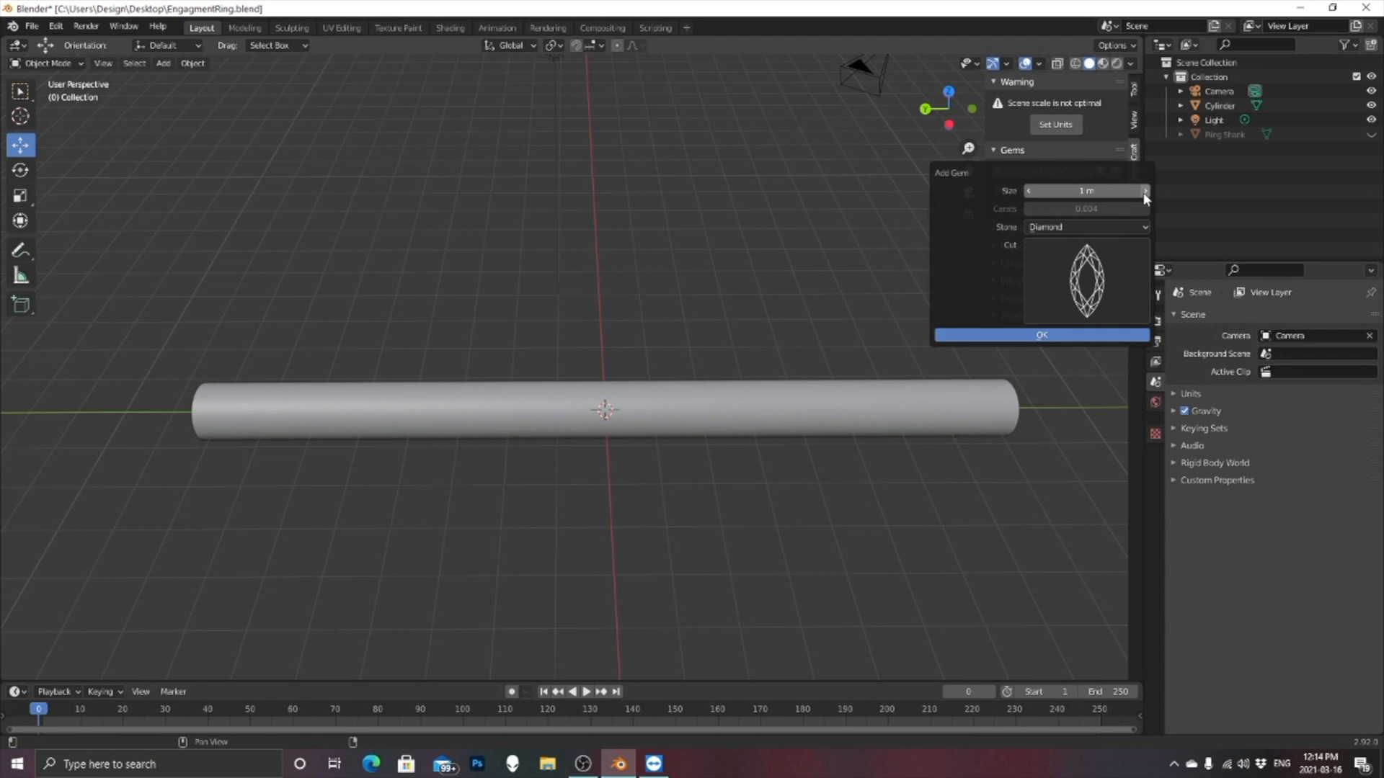
{"action": "left_click", "coordinate": [1041, 334]}
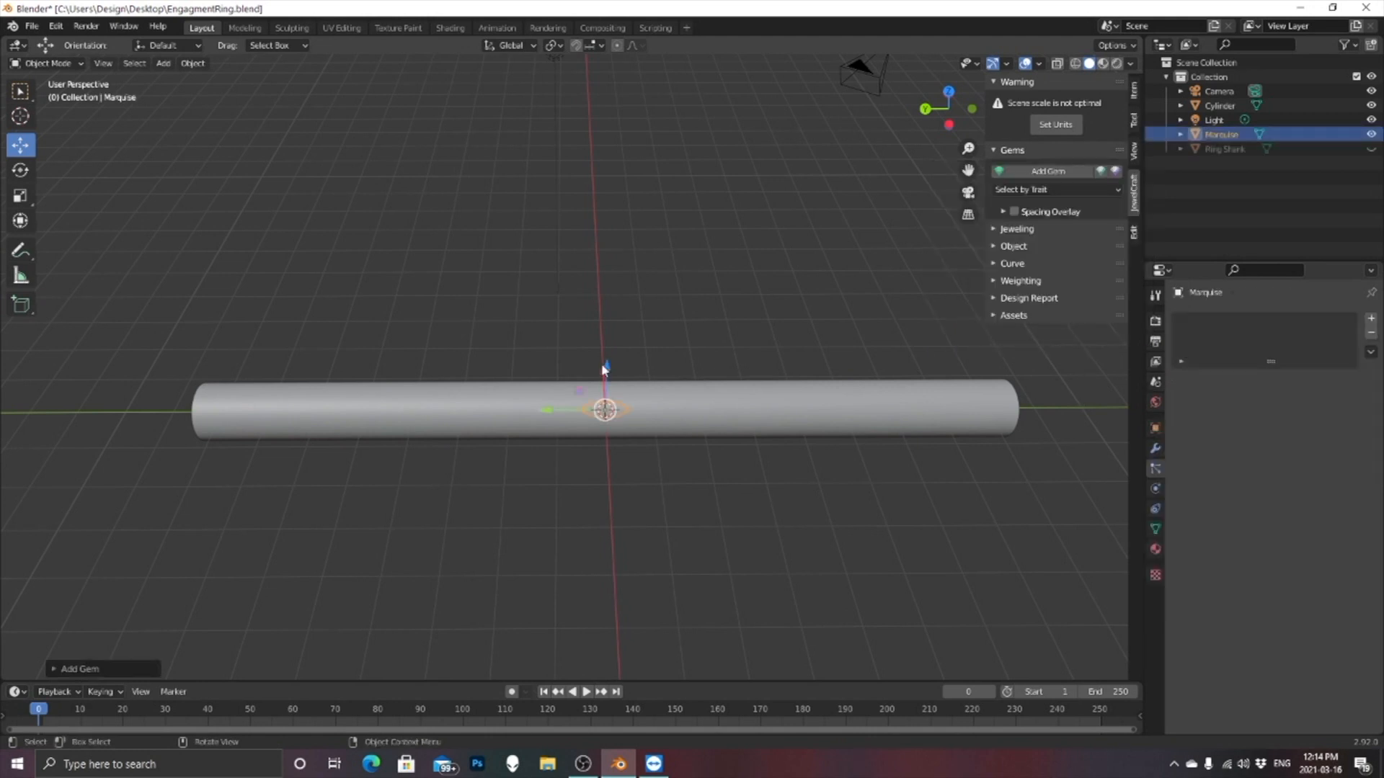
{"action": "mouse_move", "coordinate": [609, 369]}
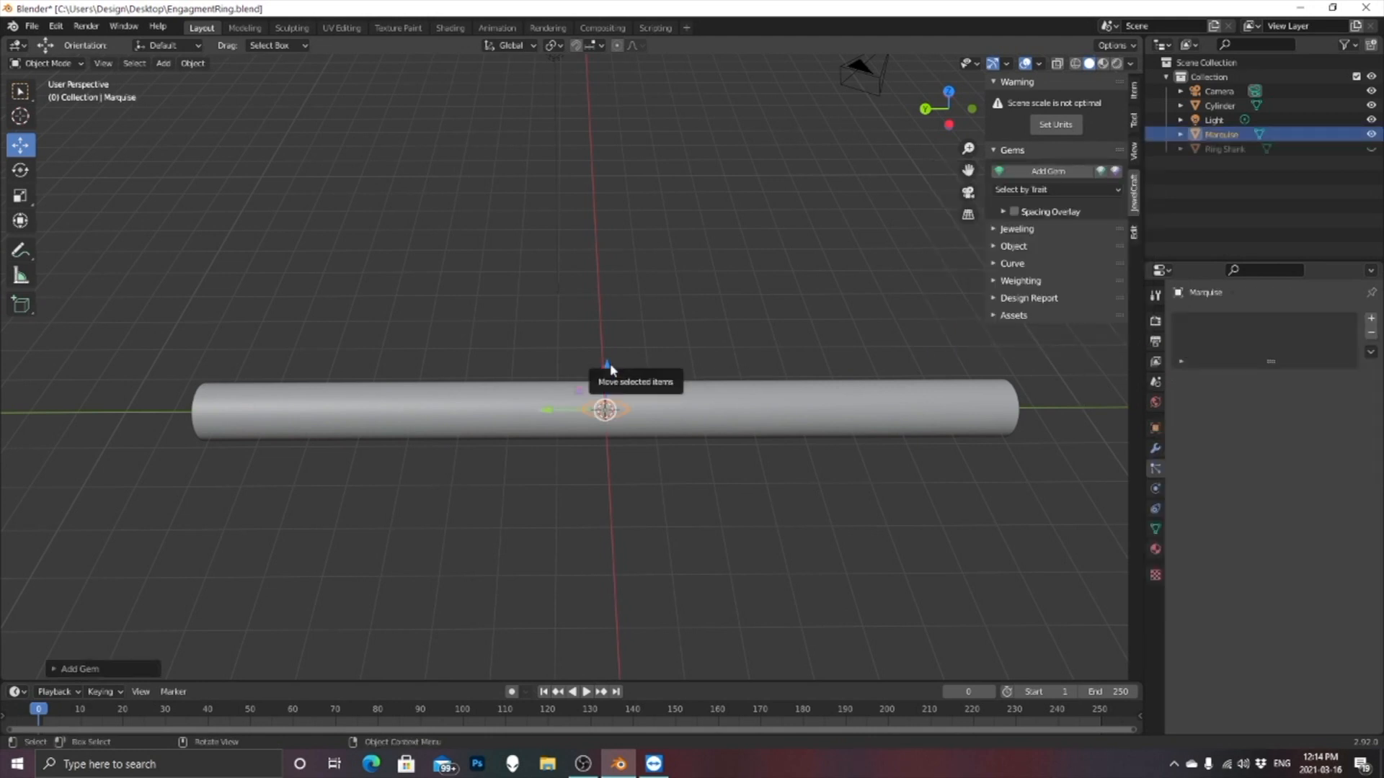
{"action": "key", "text": "KP_3"}
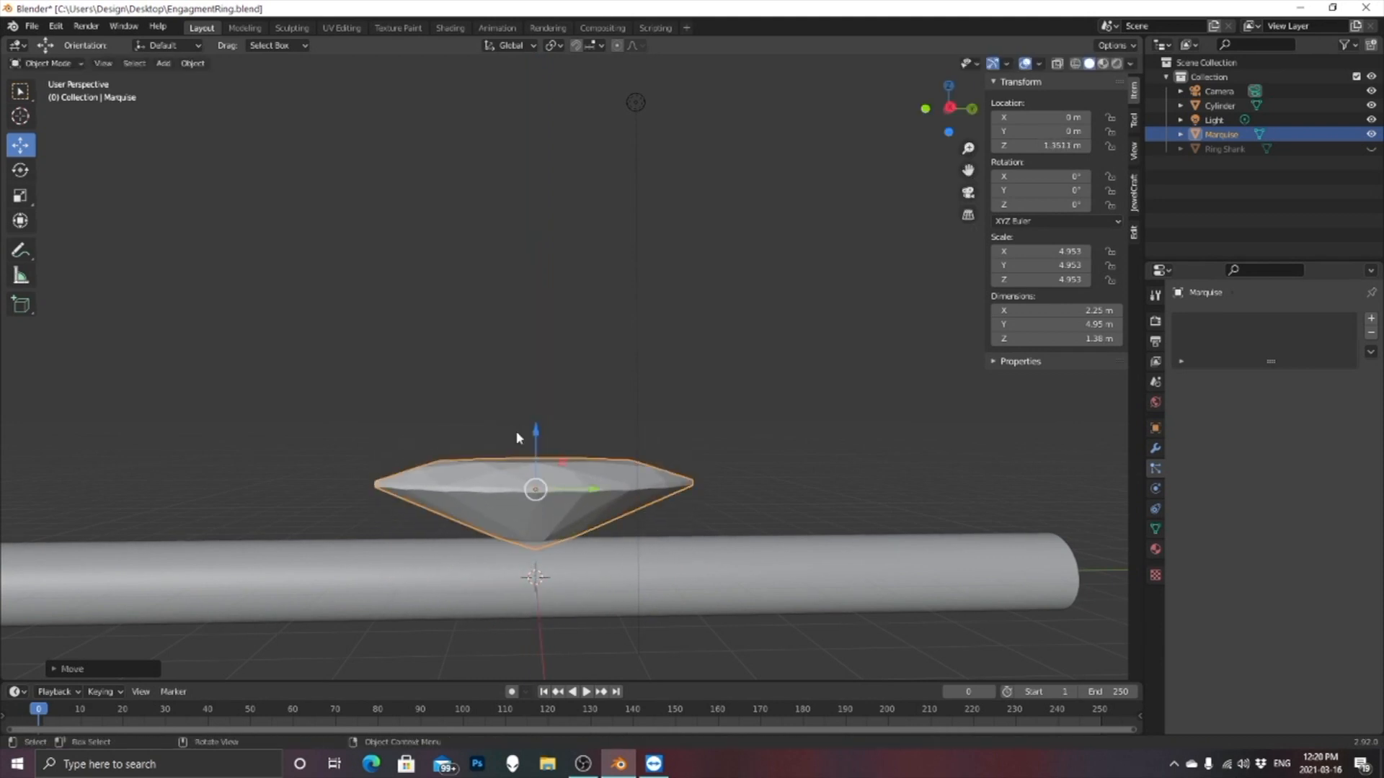
{"action": "mouse_move", "coordinate": [547, 356]}
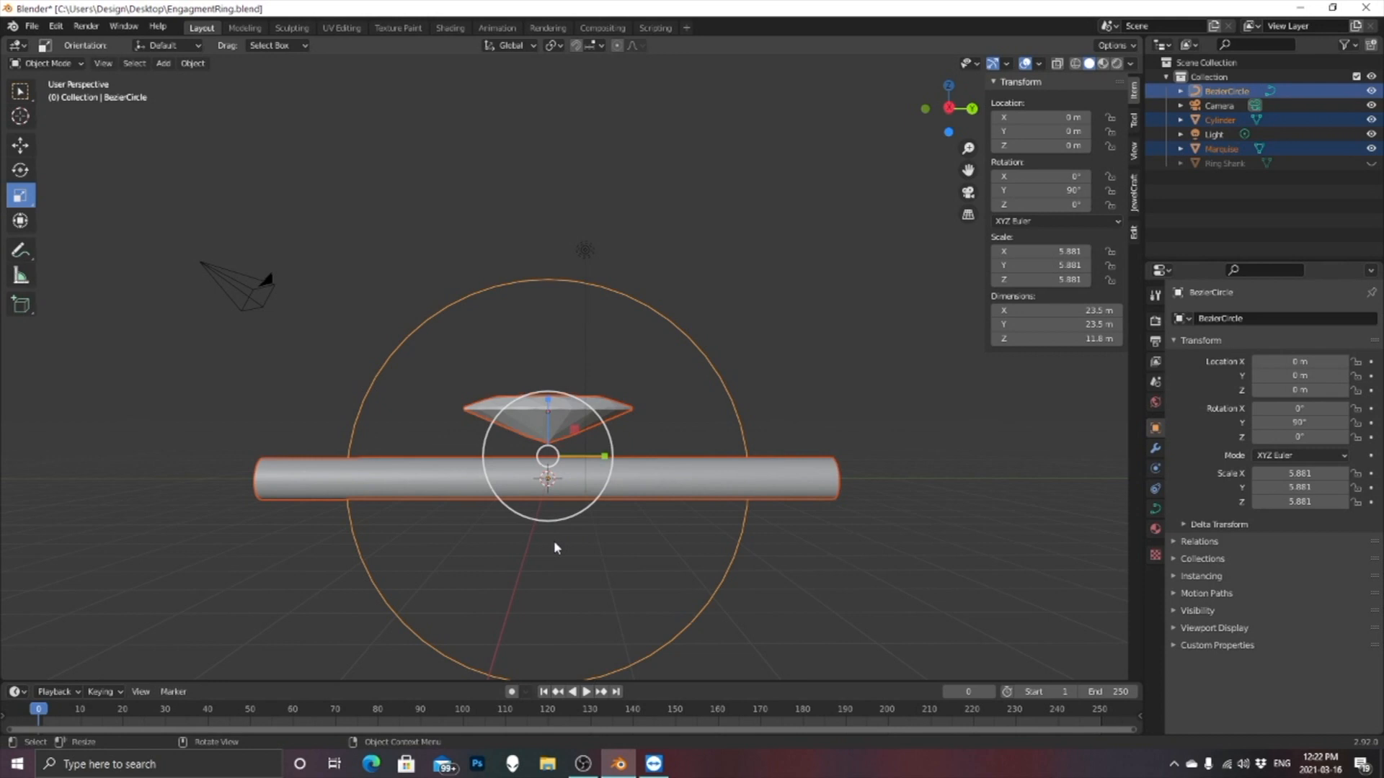
Scale the marquise Bezier frame and move it up onto the twisted band
{"action": "left_click", "coordinate": [812, 564]}
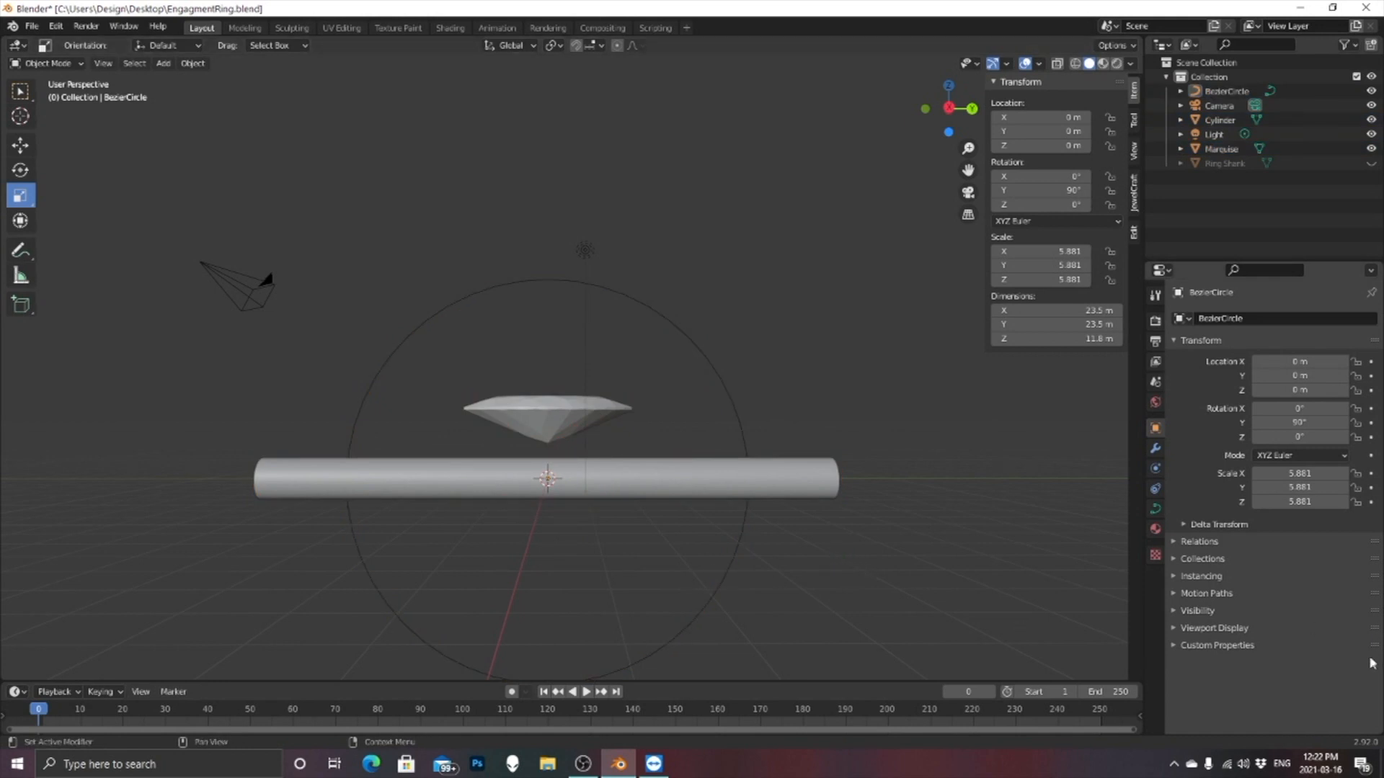
{"action": "left_click", "coordinate": [20, 145]}
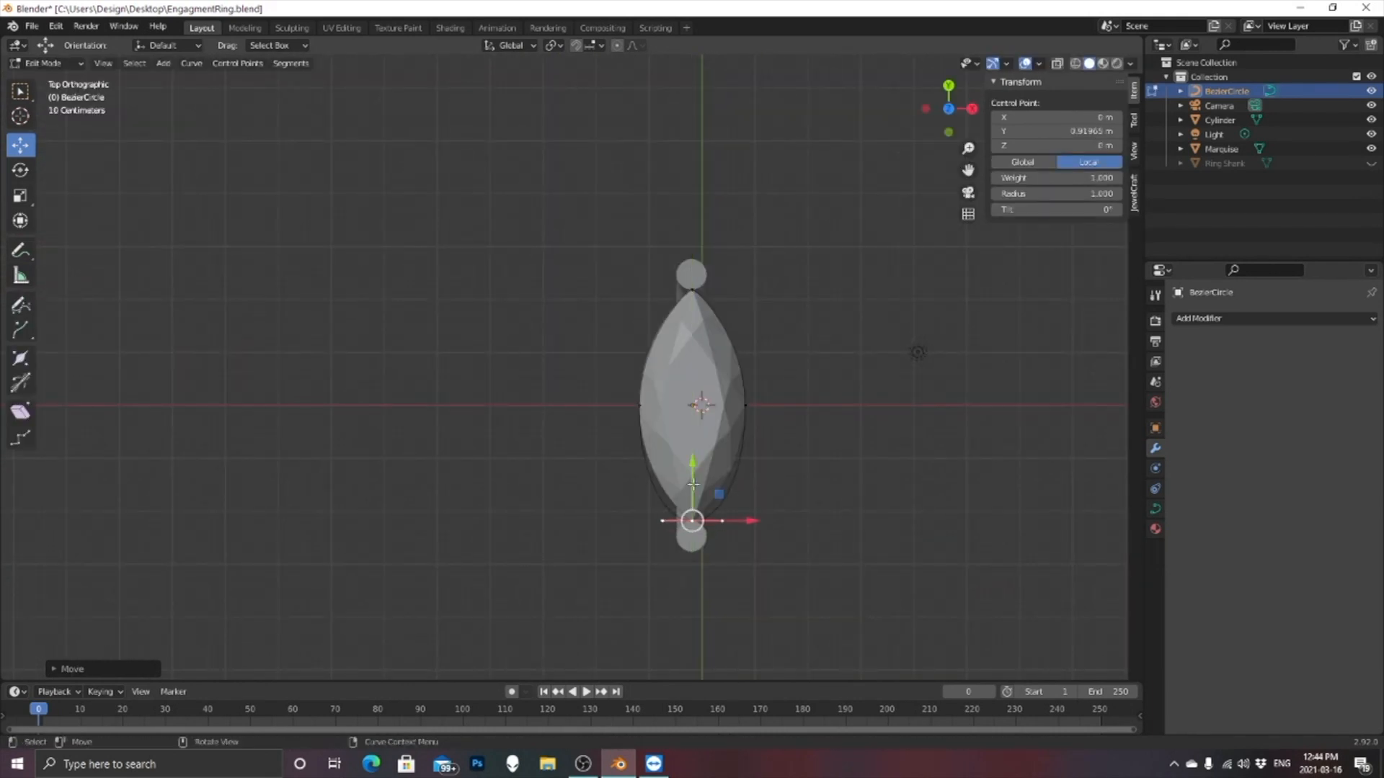
{"action": "key", "text": "s"}
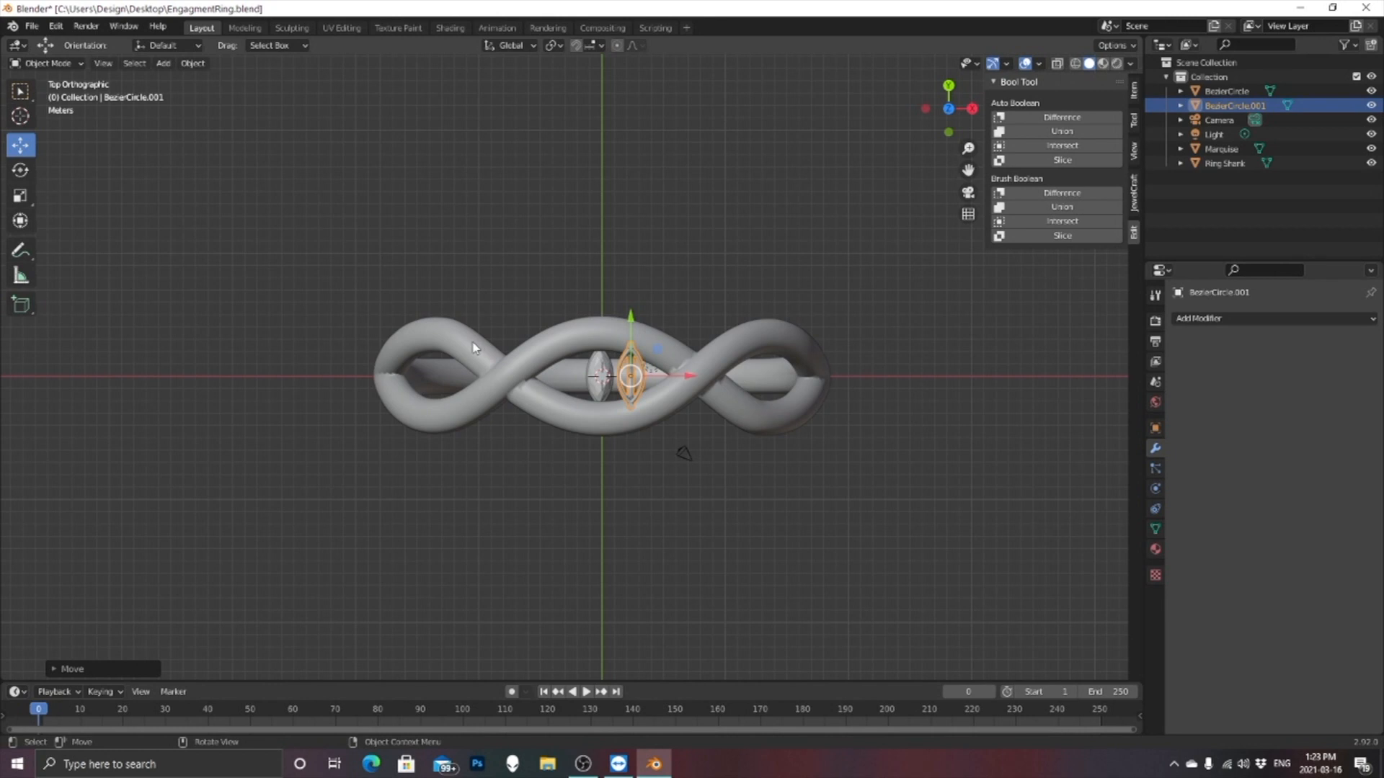
{"action": "left_click_drag", "start_coordinate": [631, 371], "coordinate": [698, 331]}
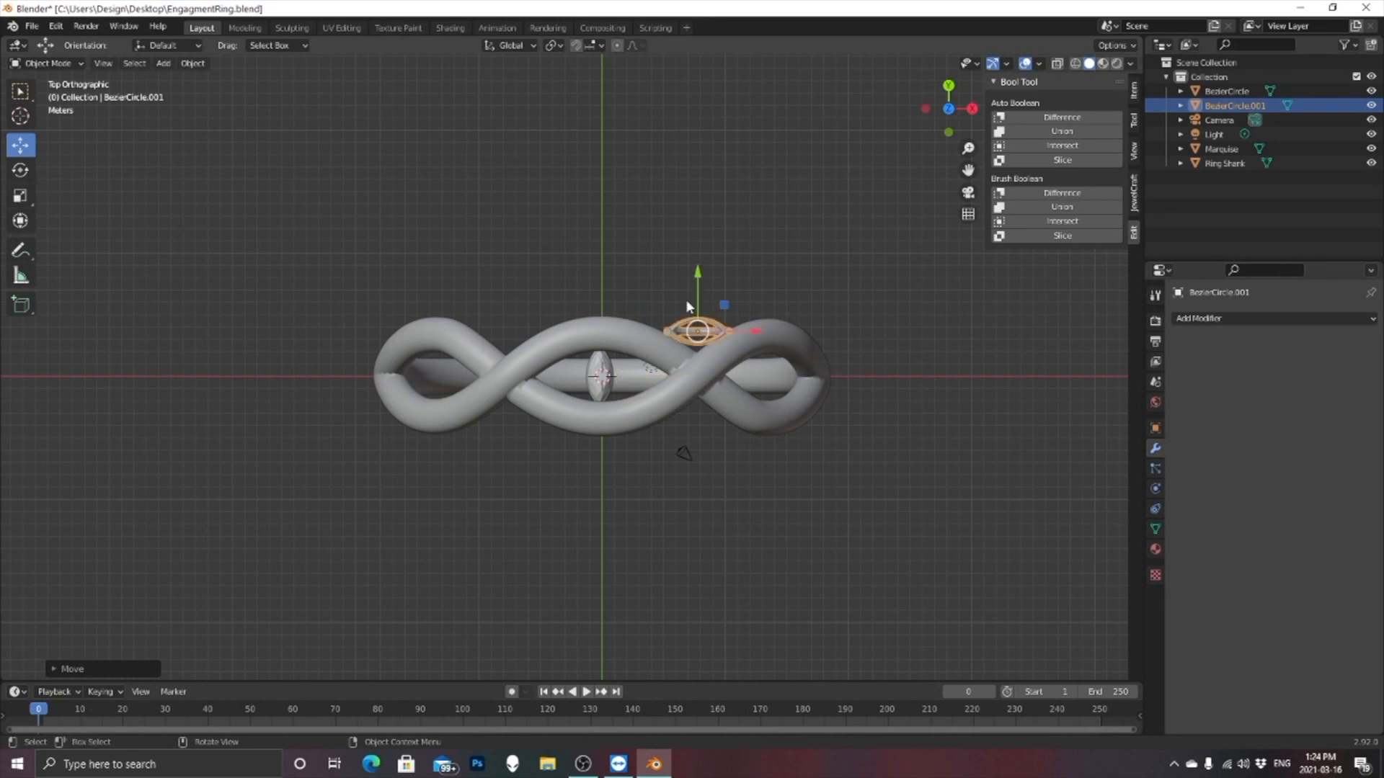
{"action": "mouse_move", "coordinate": [696, 305]}
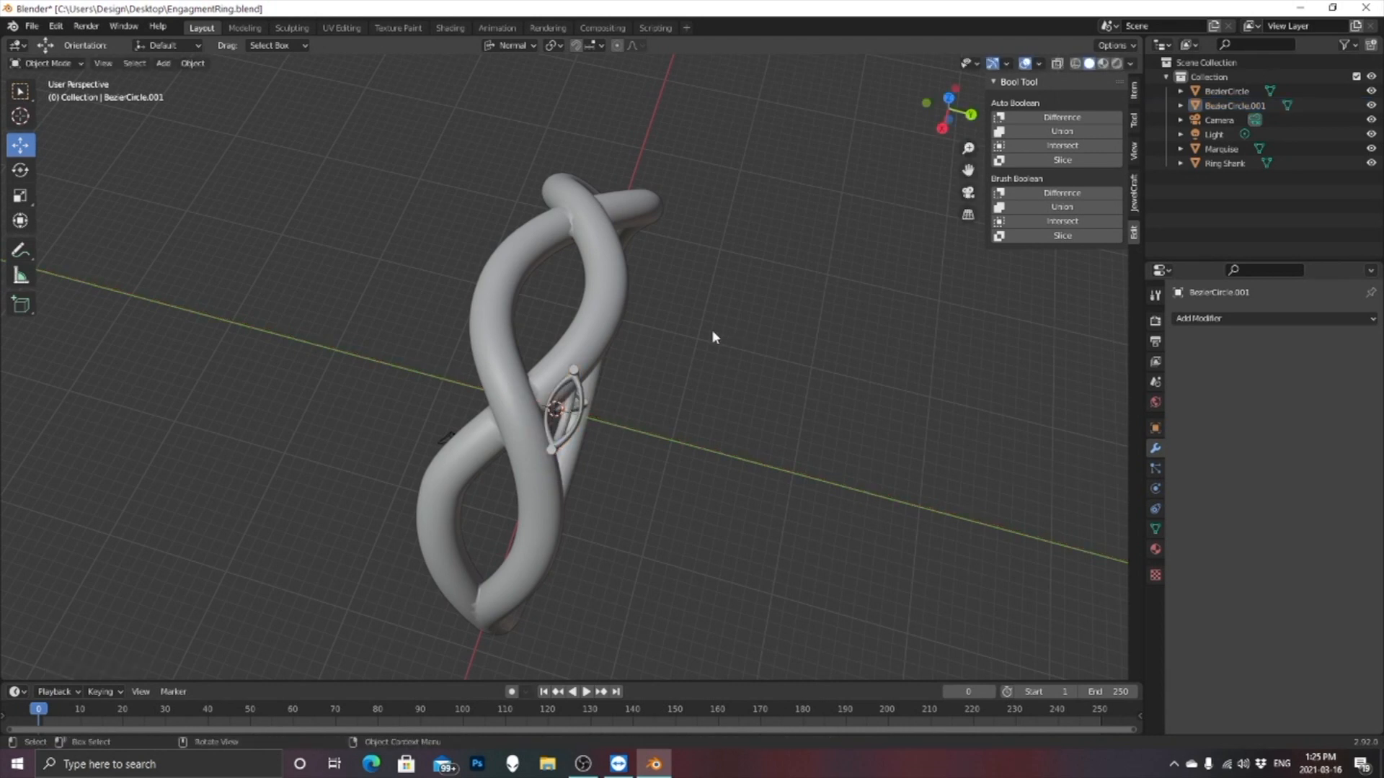
Position further marquise frame copies along the band, checking from another view
{"action": "left_click_drag", "start_coordinate": [714, 337], "coordinate": [611, 292]}
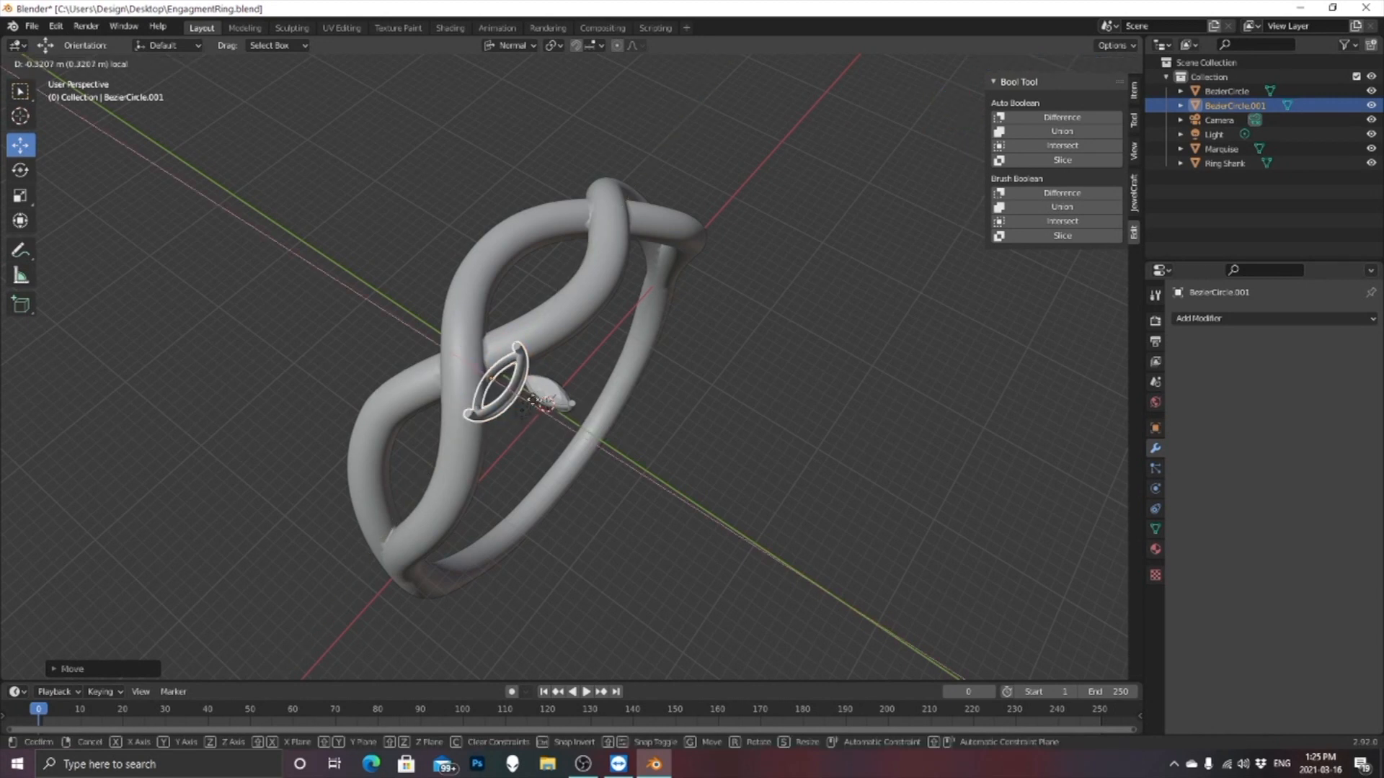
{"action": "left_click", "coordinate": [537, 408]}
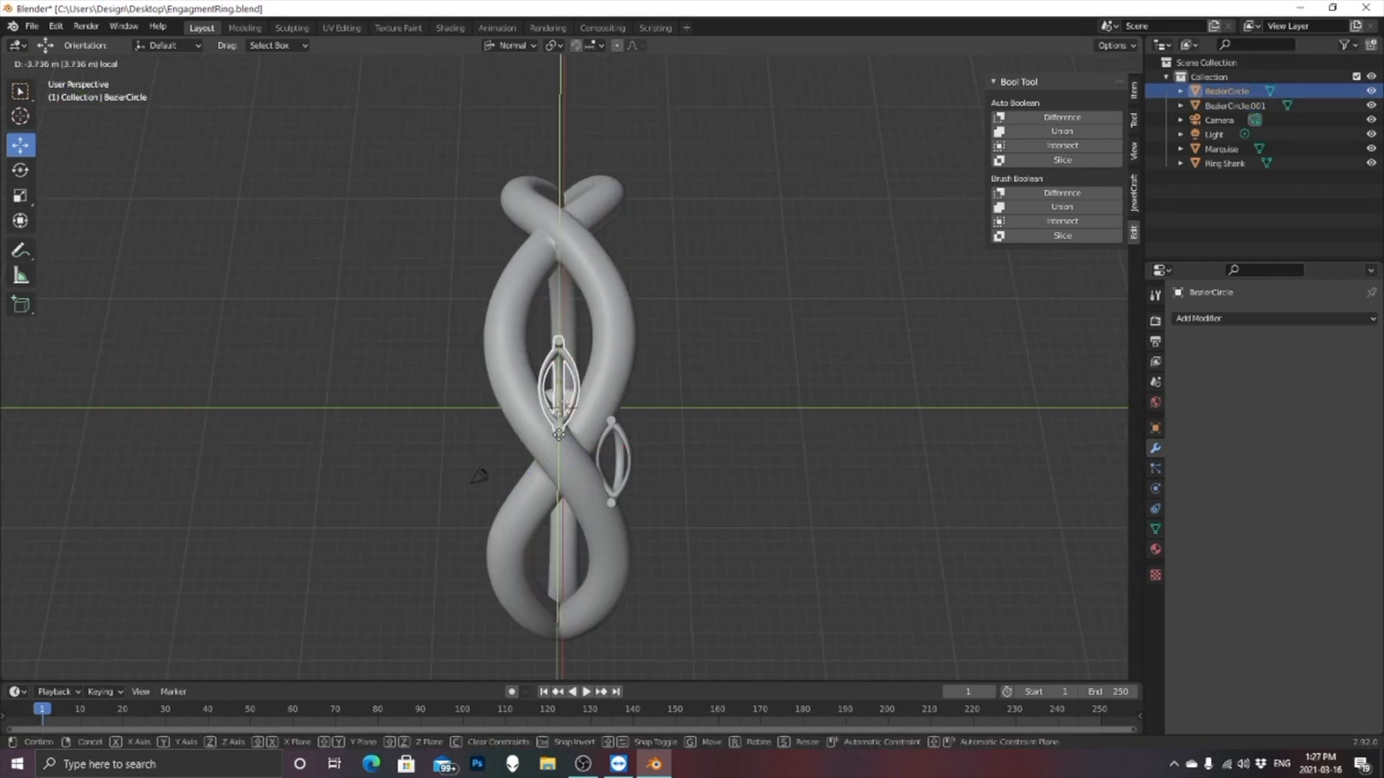
{"action": "left_click_drag", "start_coordinate": [559, 388], "coordinate": [509, 381]}
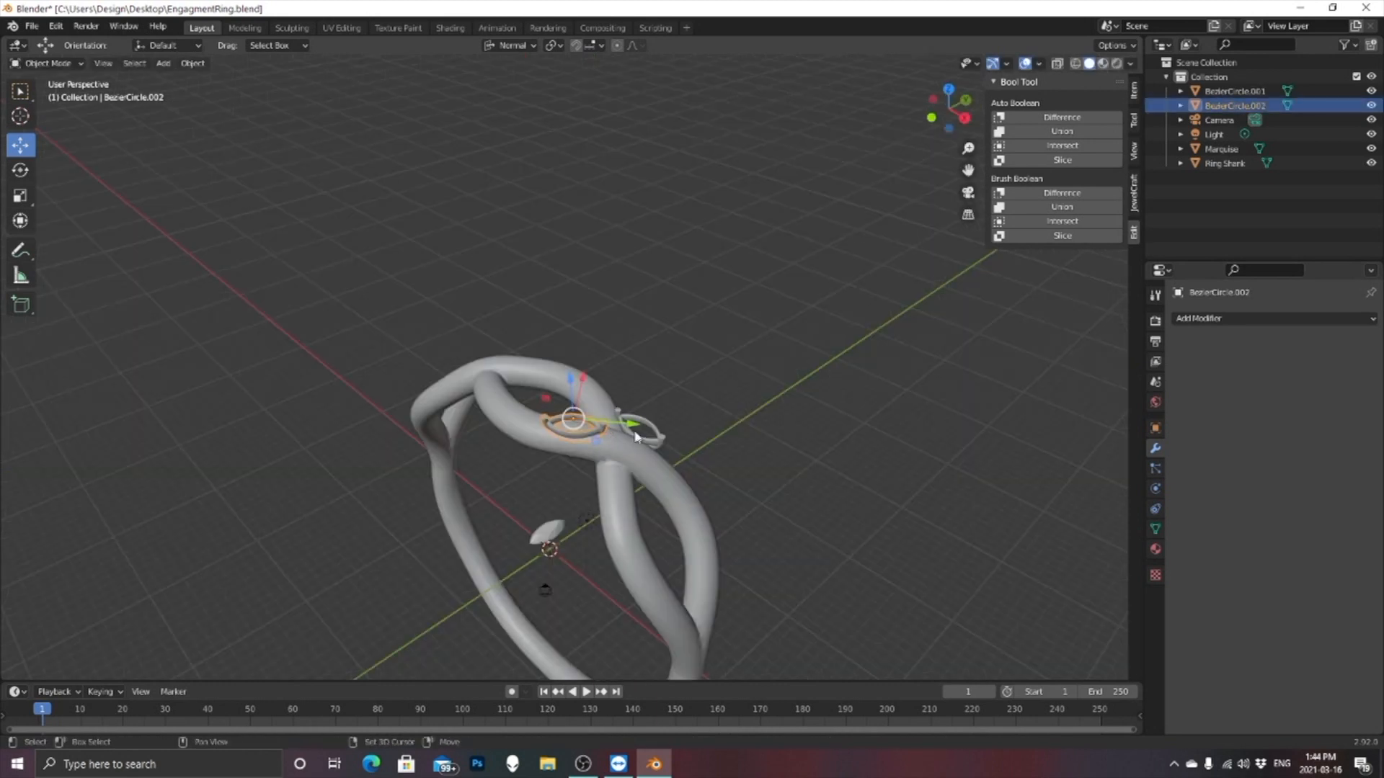
Rotate the duplicated marquise frames into alignment along the band
{"action": "right_click", "coordinate": [616, 433]}
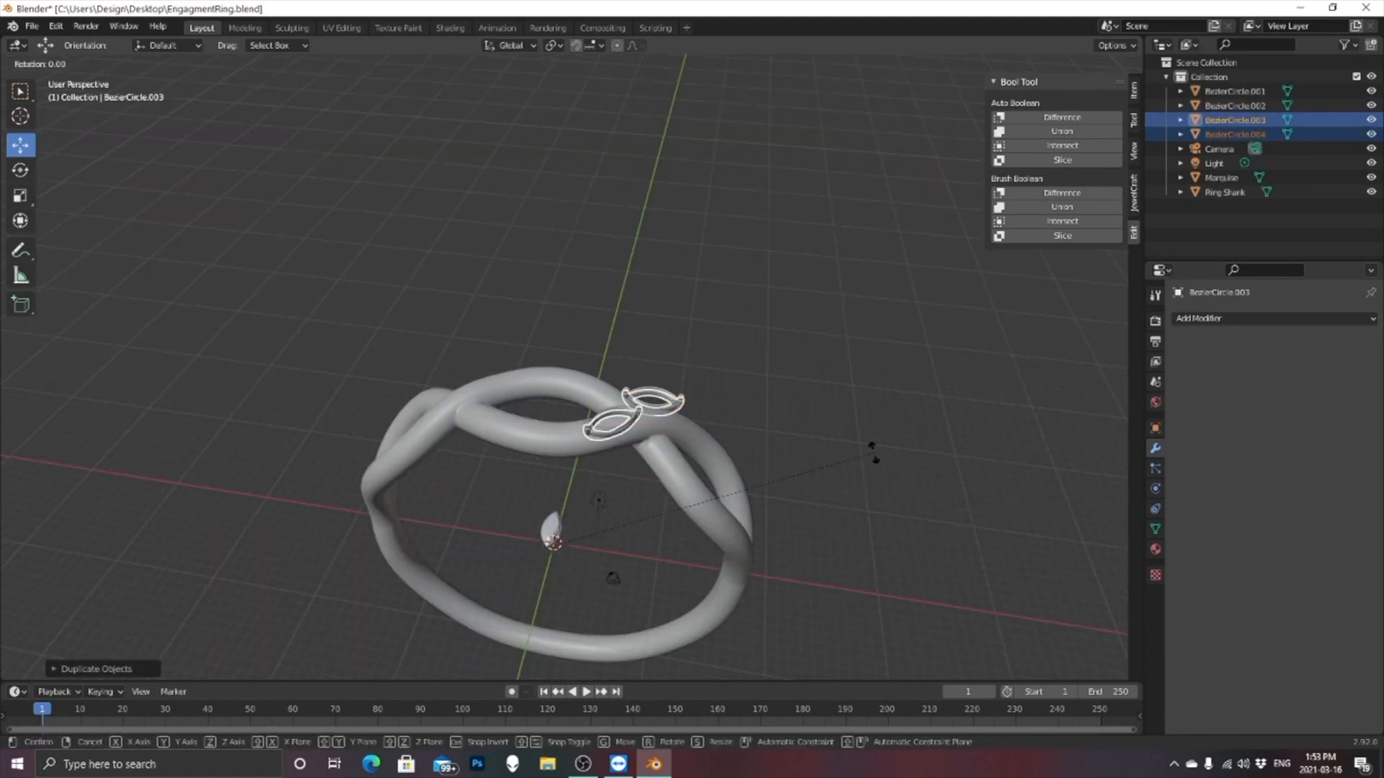
{"action": "key", "text": "r"}
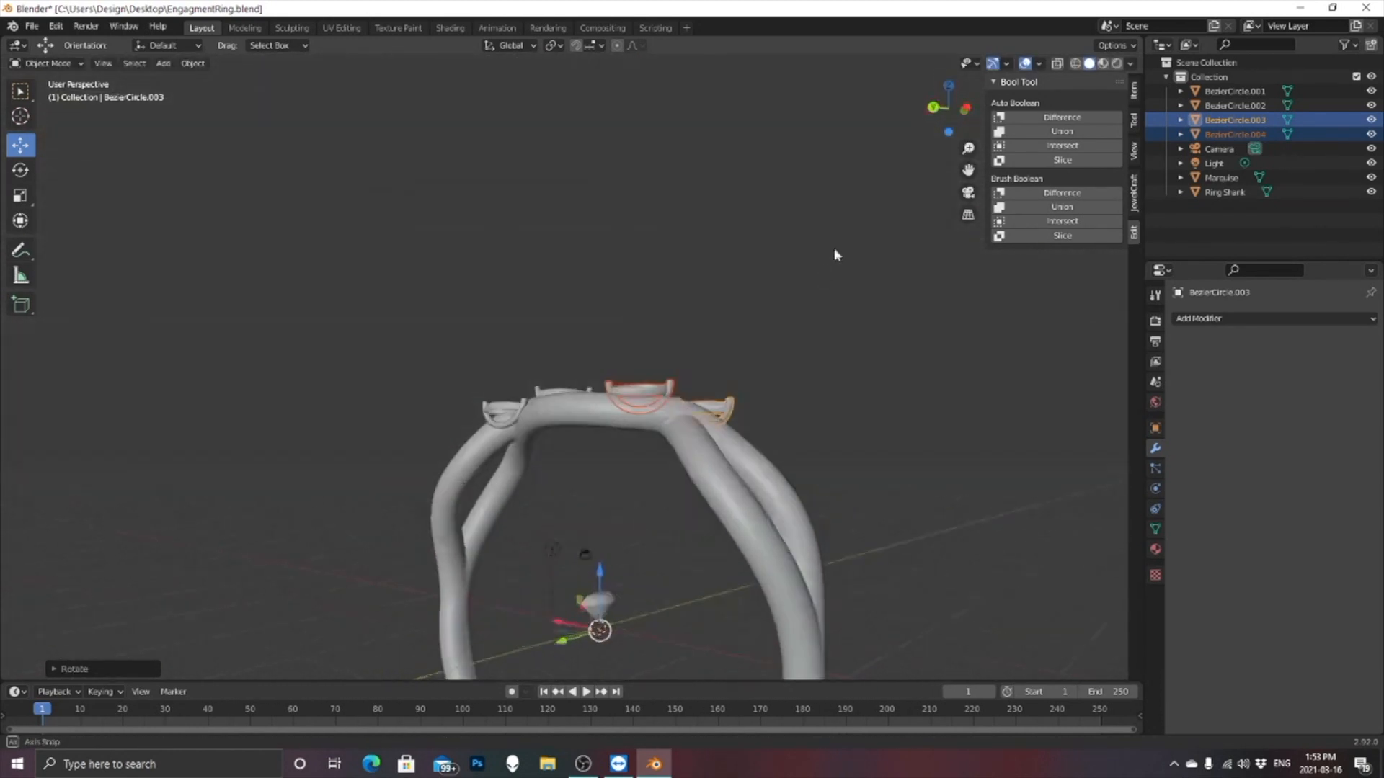
{"action": "left_click_drag", "start_coordinate": [835, 257], "coordinate": [658, 454]}
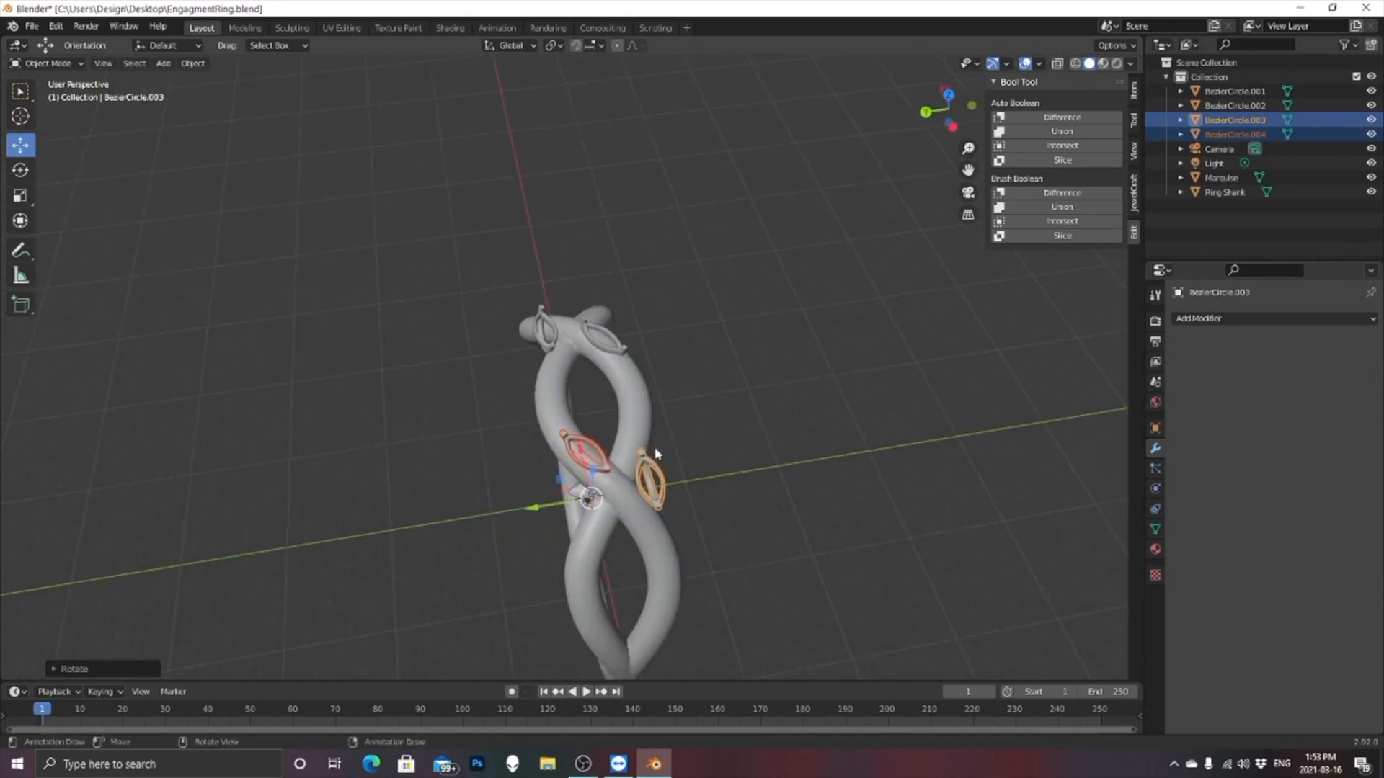
{"action": "left_click_drag", "start_coordinate": [653, 454], "coordinate": [561, 422]}
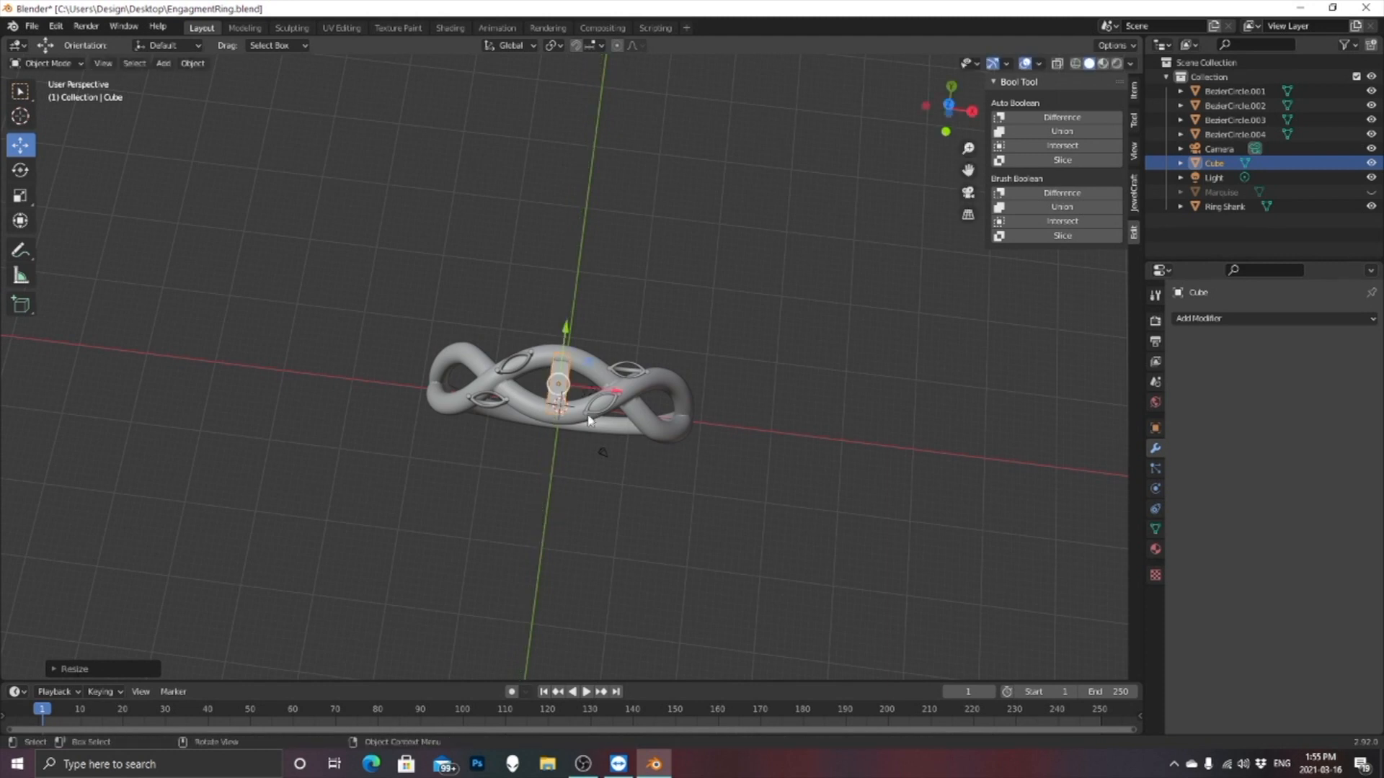
{"action": "mouse_move", "coordinate": [641, 395]}
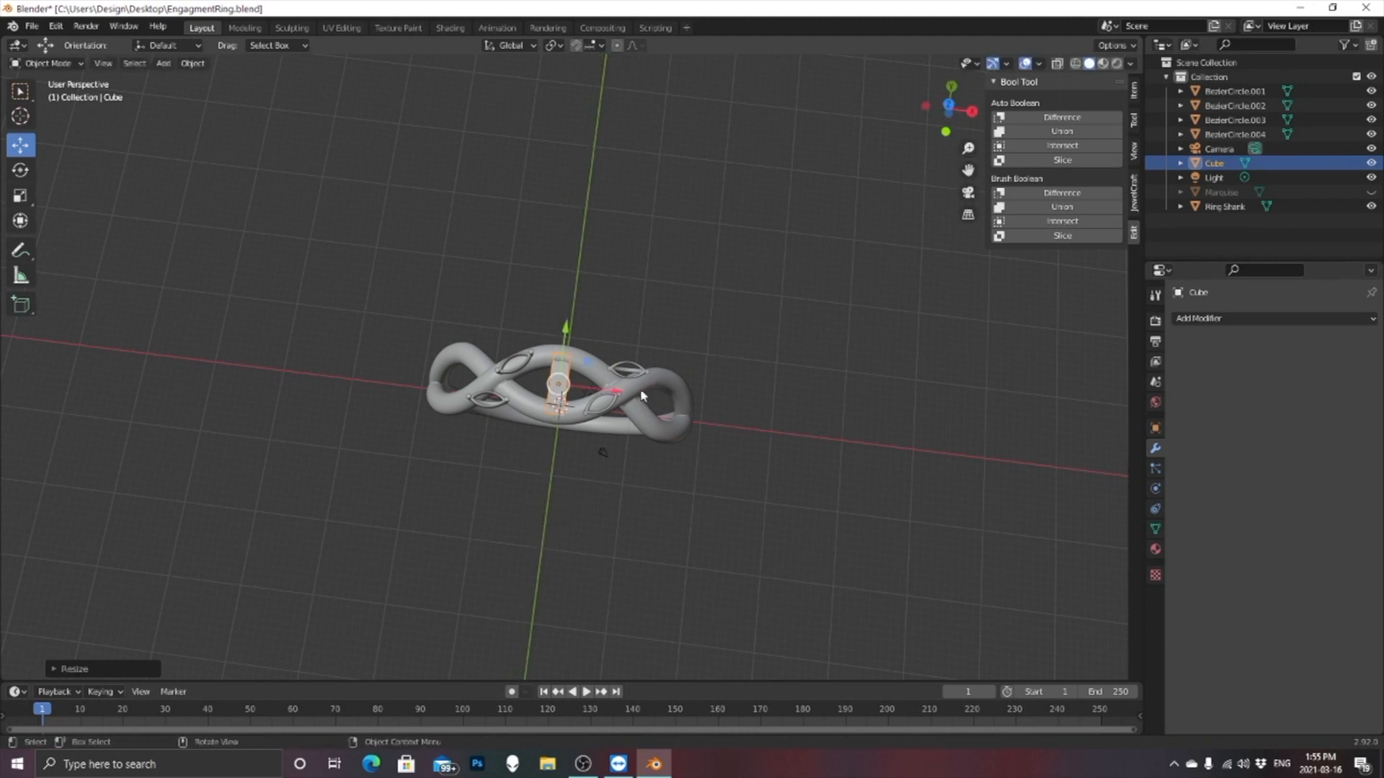
Edit the cube's geometry using Global transform orientation to shape the curved bridge
{"action": "key", "text": "Tab"}
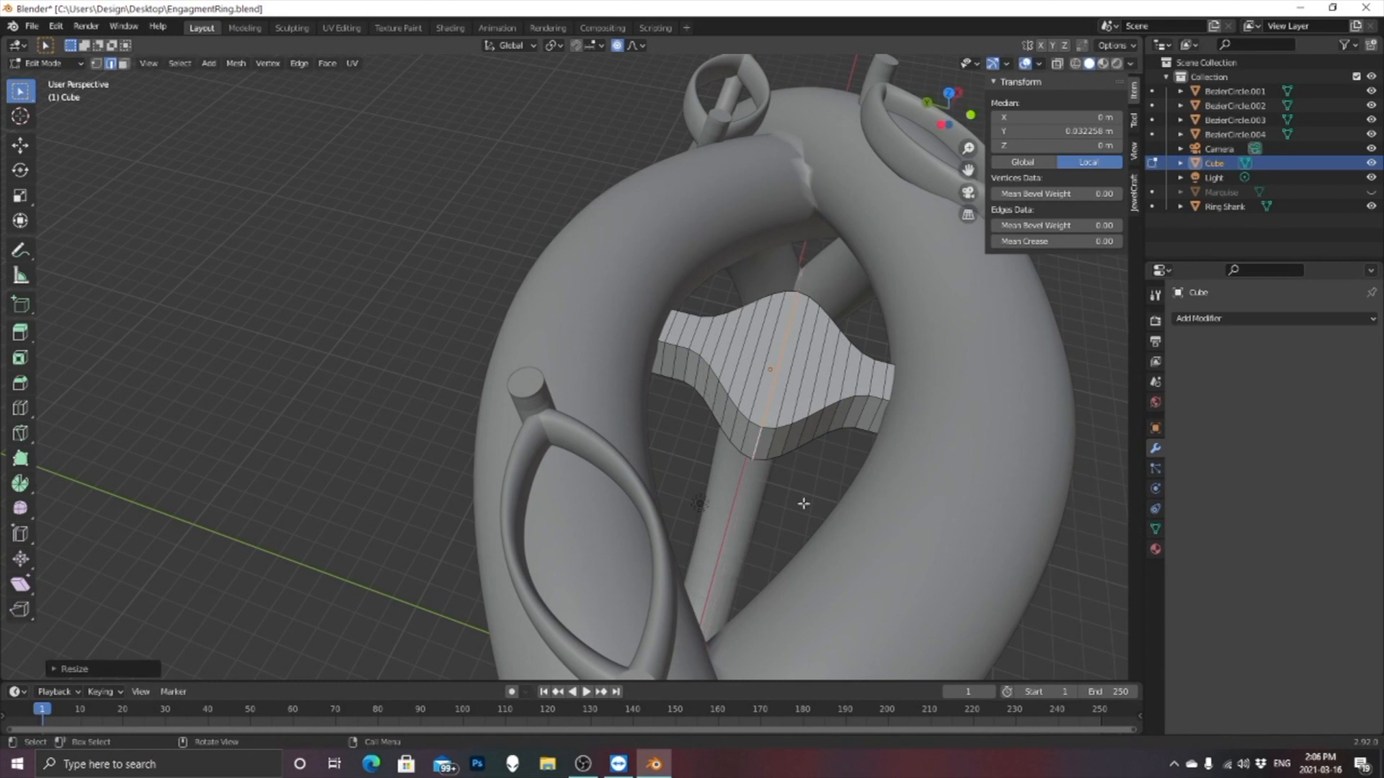
{"action": "left_click", "coordinate": [511, 45]}
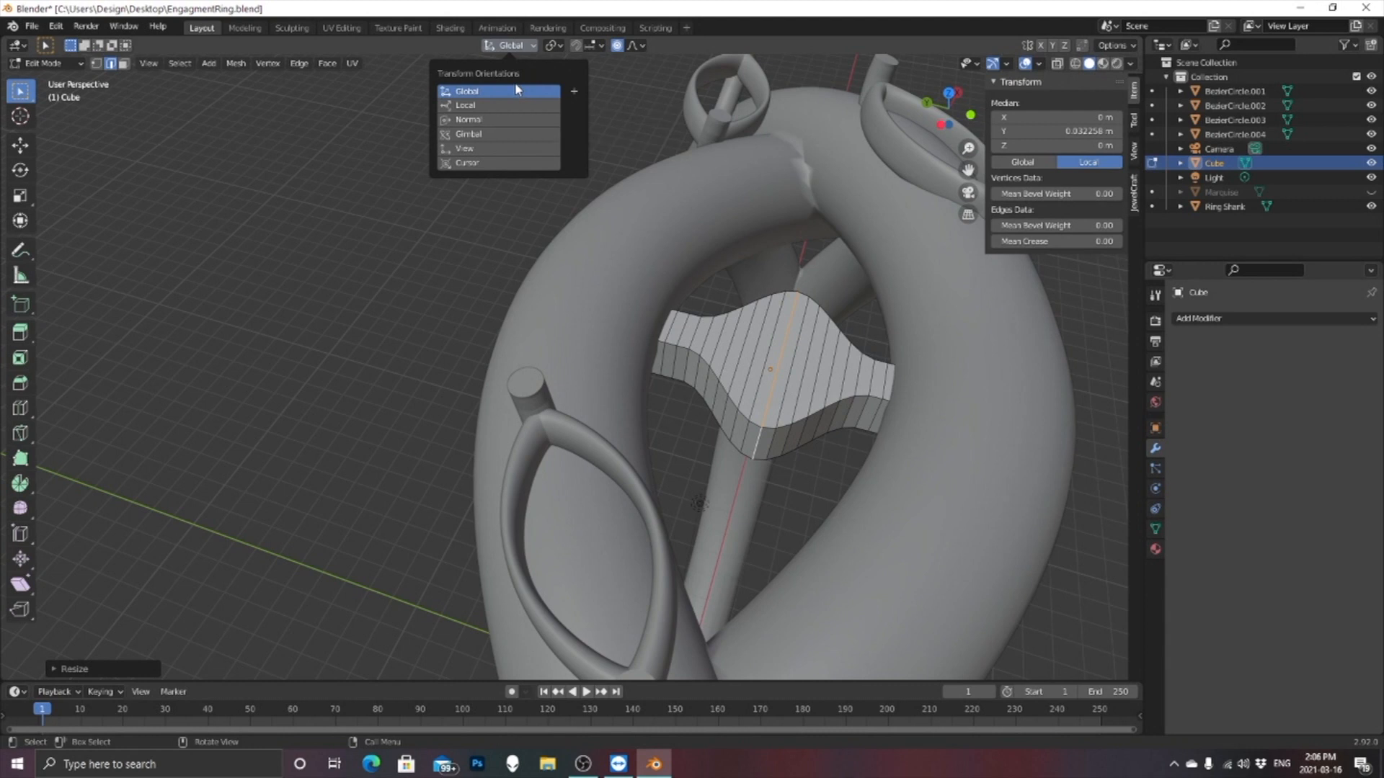
{"action": "left_click", "coordinate": [467, 91]}
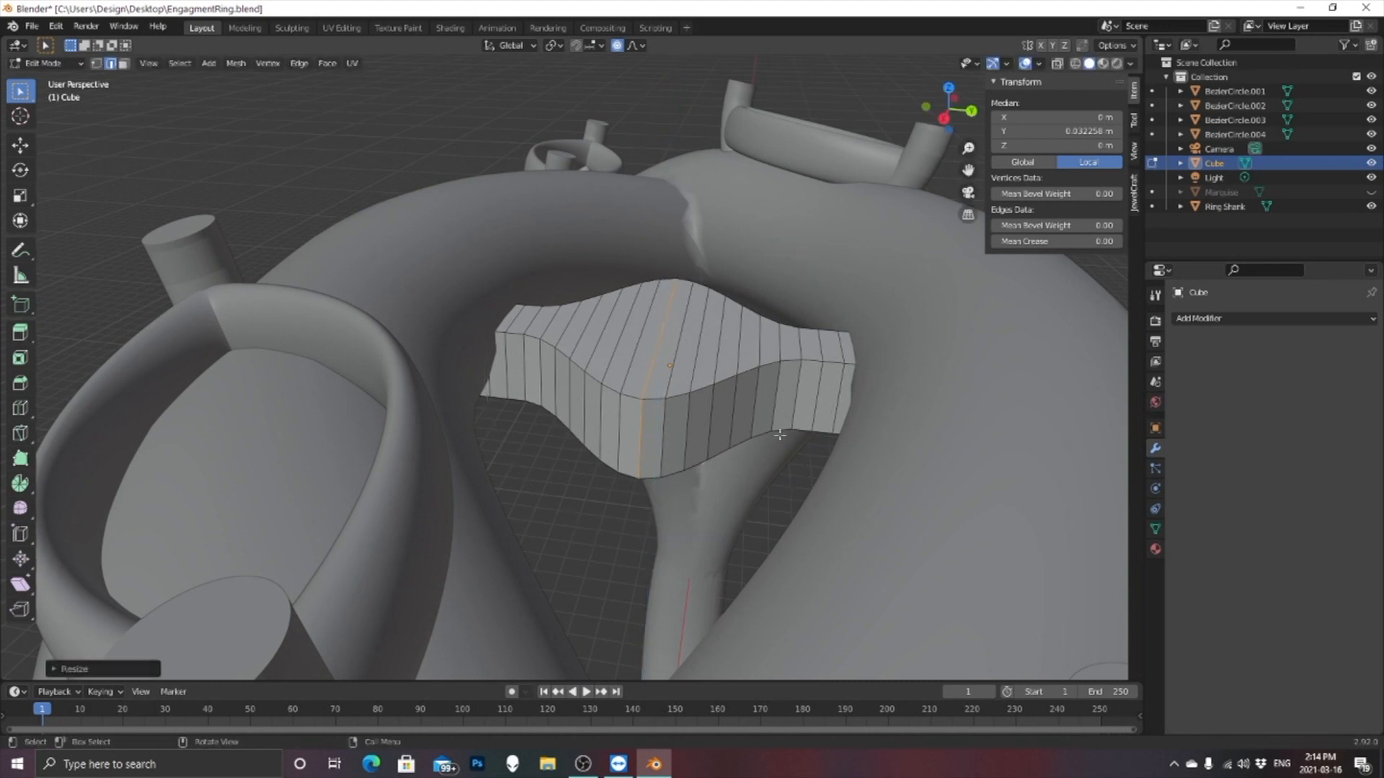
{"action": "mouse_move", "coordinate": [744, 440]}
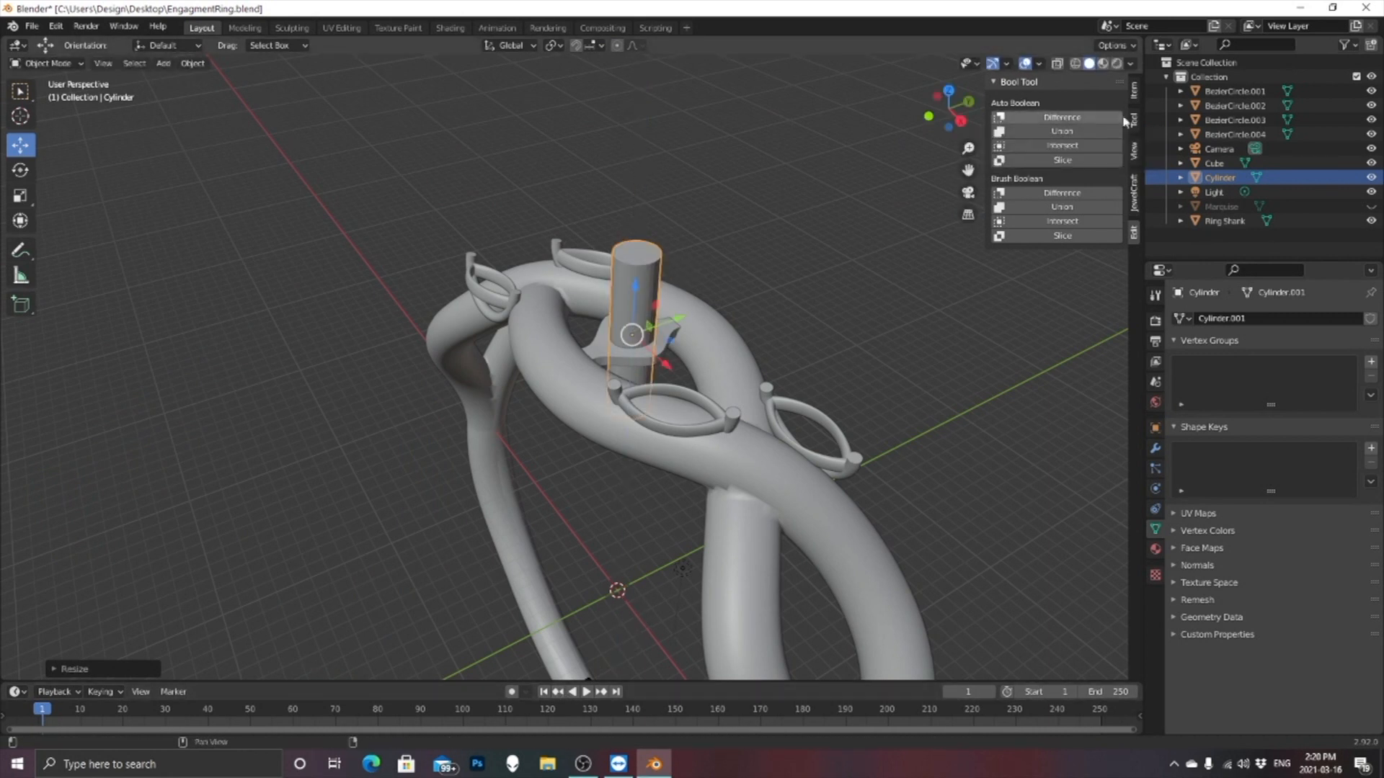
Cut the cylinder out of the bridge with Auto Difference and scale the bridge along Y
{"action": "left_click", "coordinate": [1133, 116]}
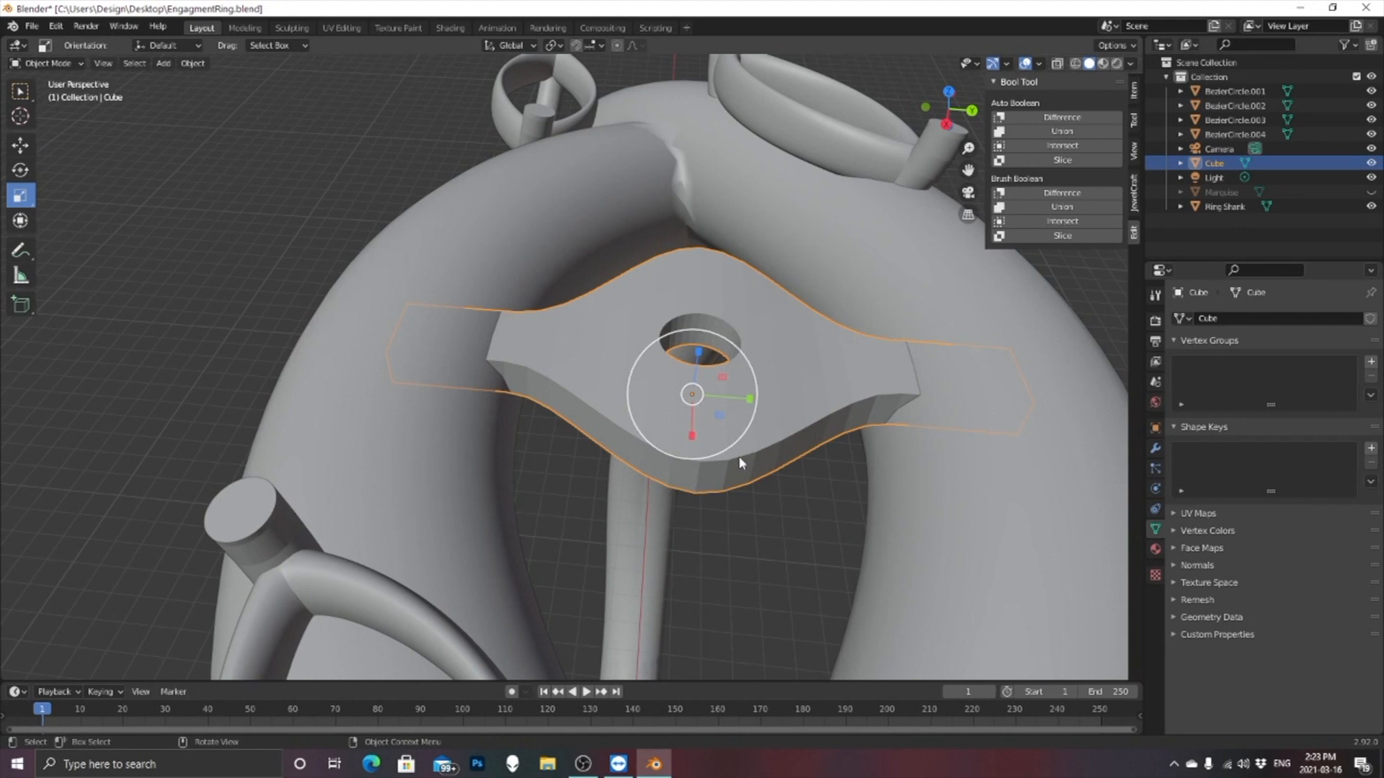
{"action": "key", "text": "s"}
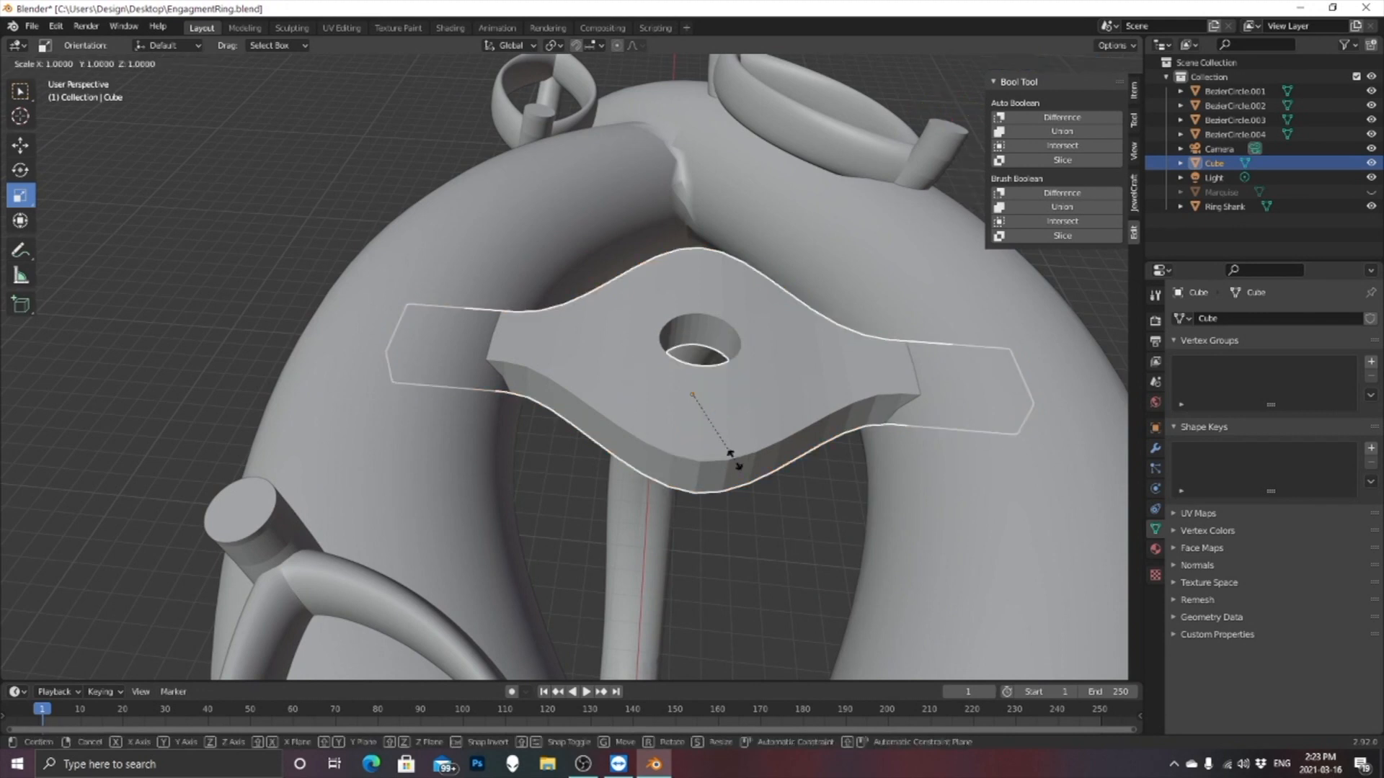
{"action": "key", "text": "y"}
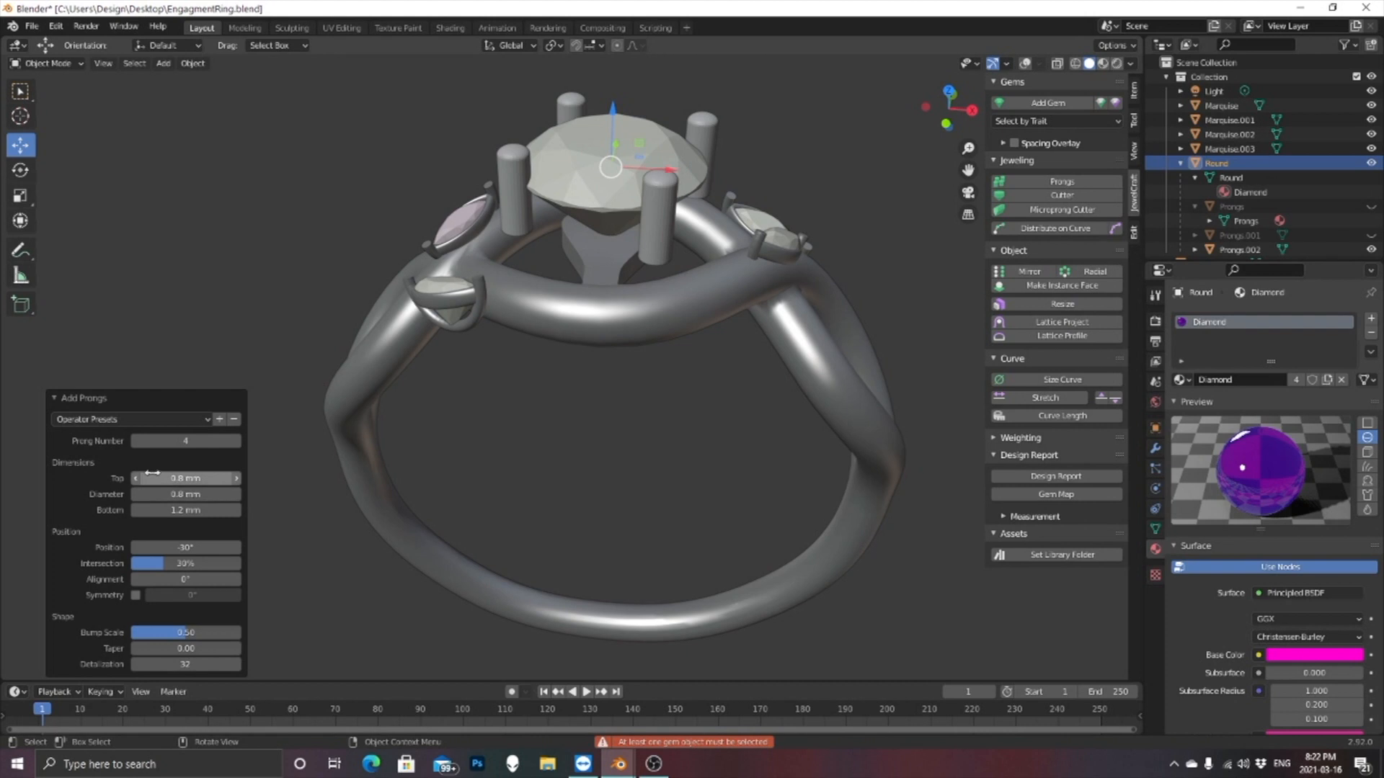
Adjust the prongs' Position and Taper values in the Add Prongs panel
{"action": "left_click", "coordinate": [186, 548]}
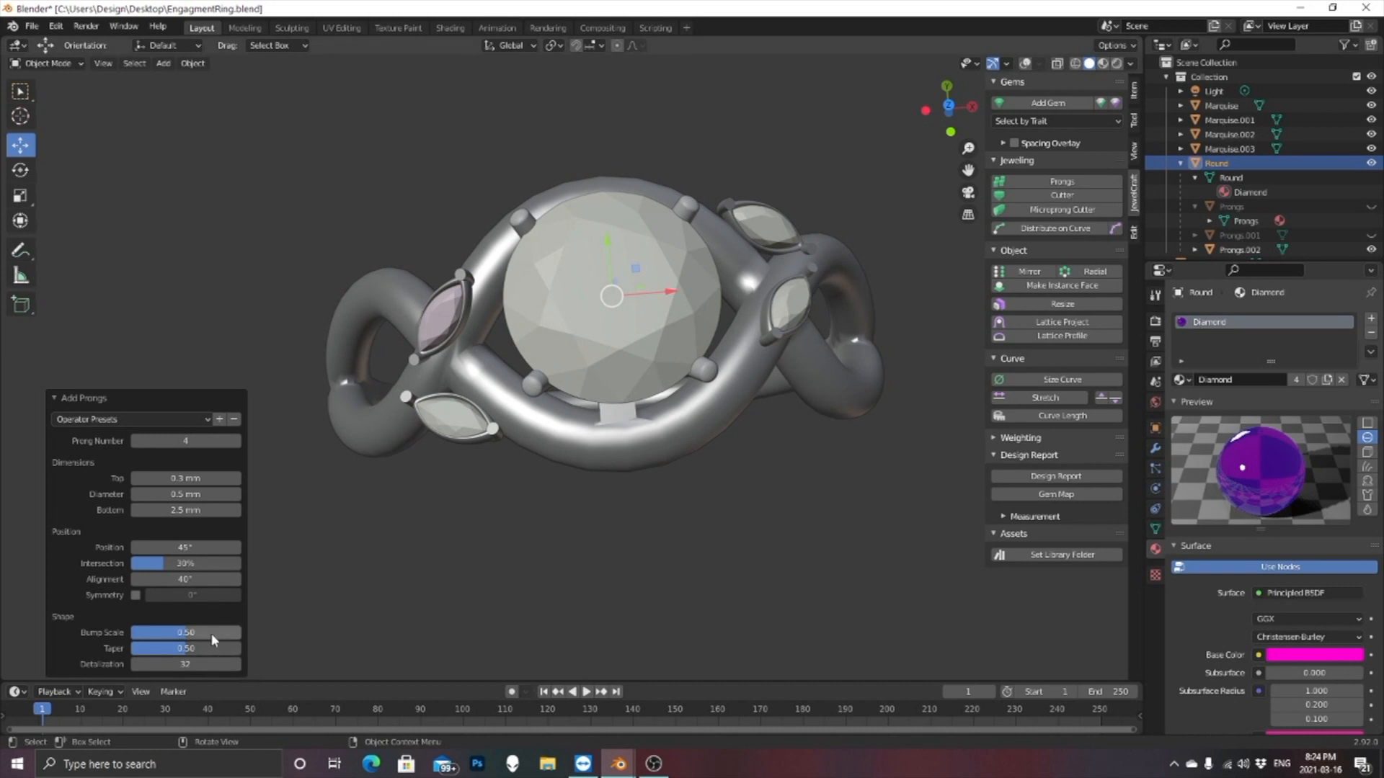
{"action": "mouse_move", "coordinate": [186, 648]}
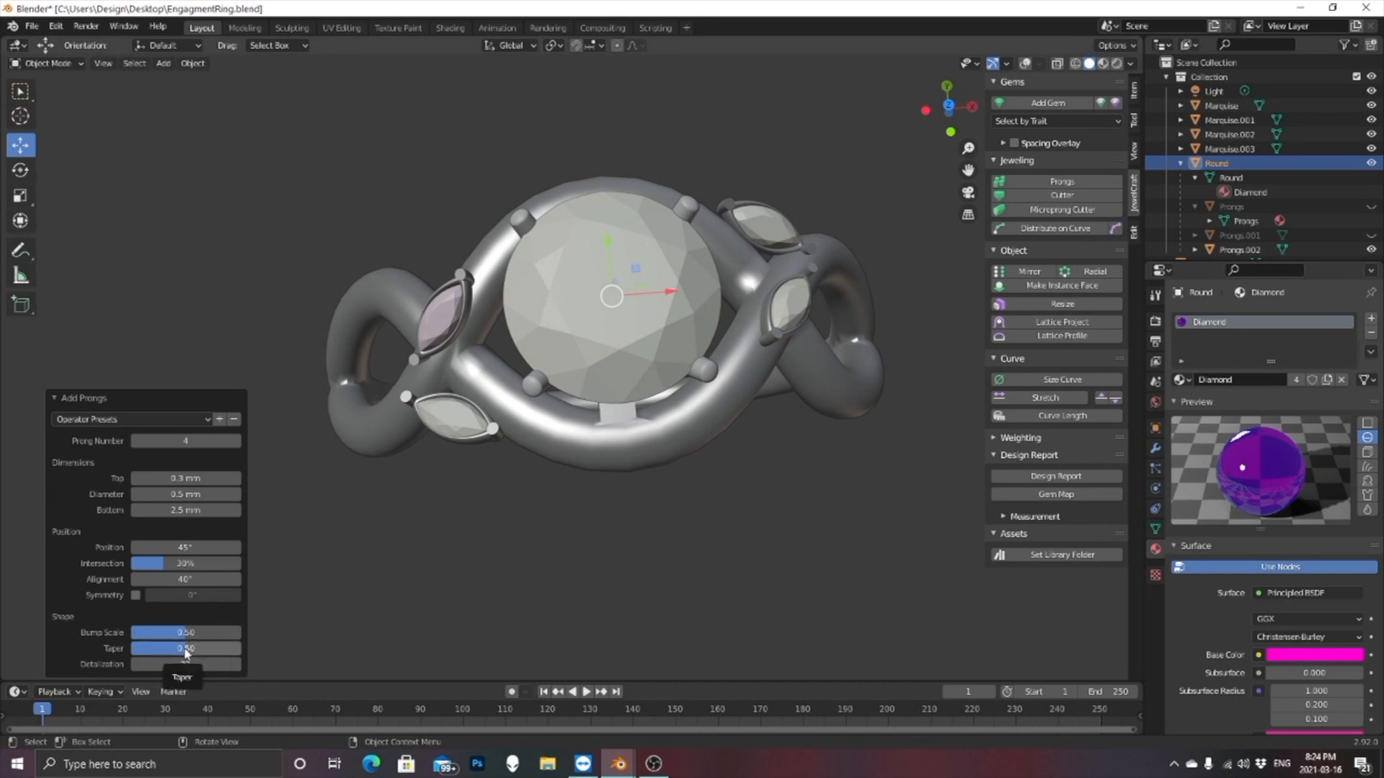
{"action": "left_click", "coordinate": [450, 27]}
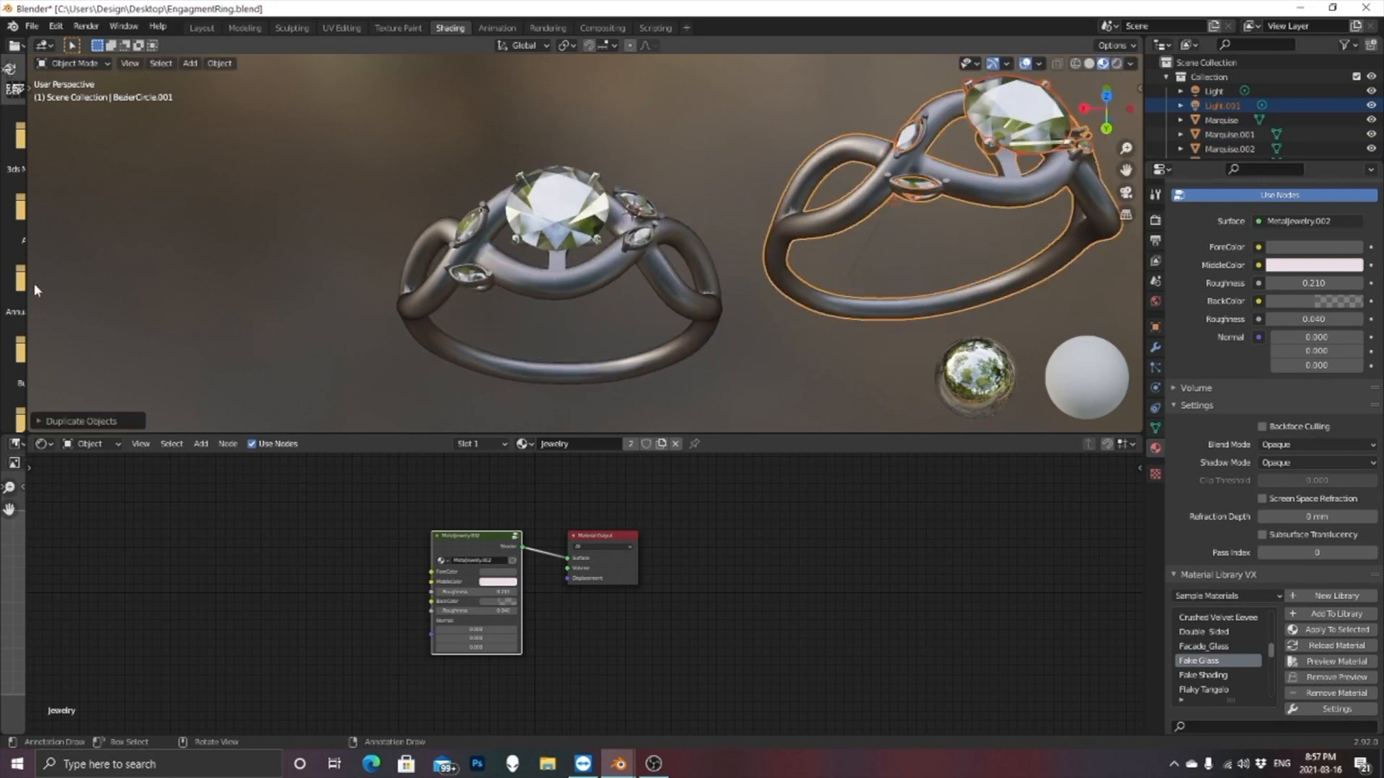
Duplicate the ring and assign a purple Jewelry material to the marquise side stones
{"action": "left_click", "coordinate": [220, 62]}
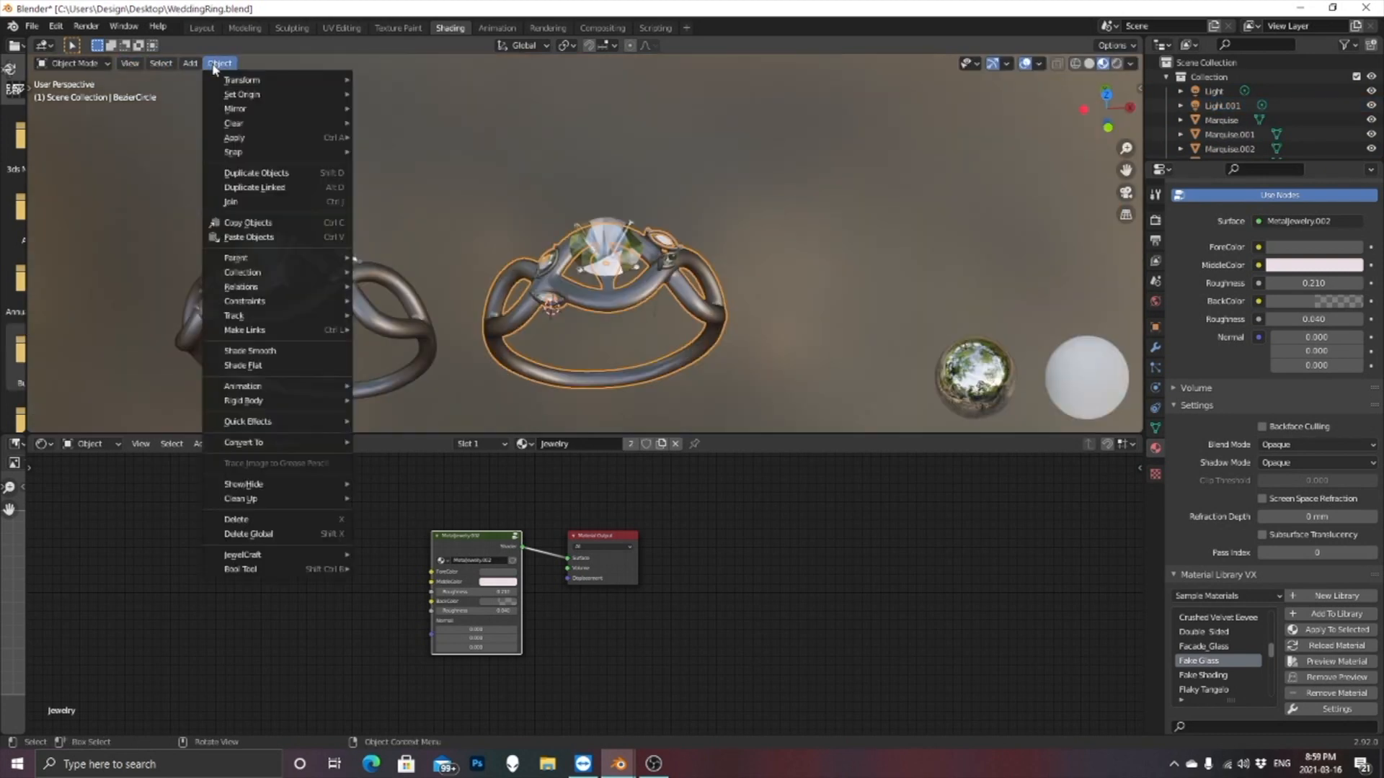
{"action": "mouse_move", "coordinate": [242, 80]}
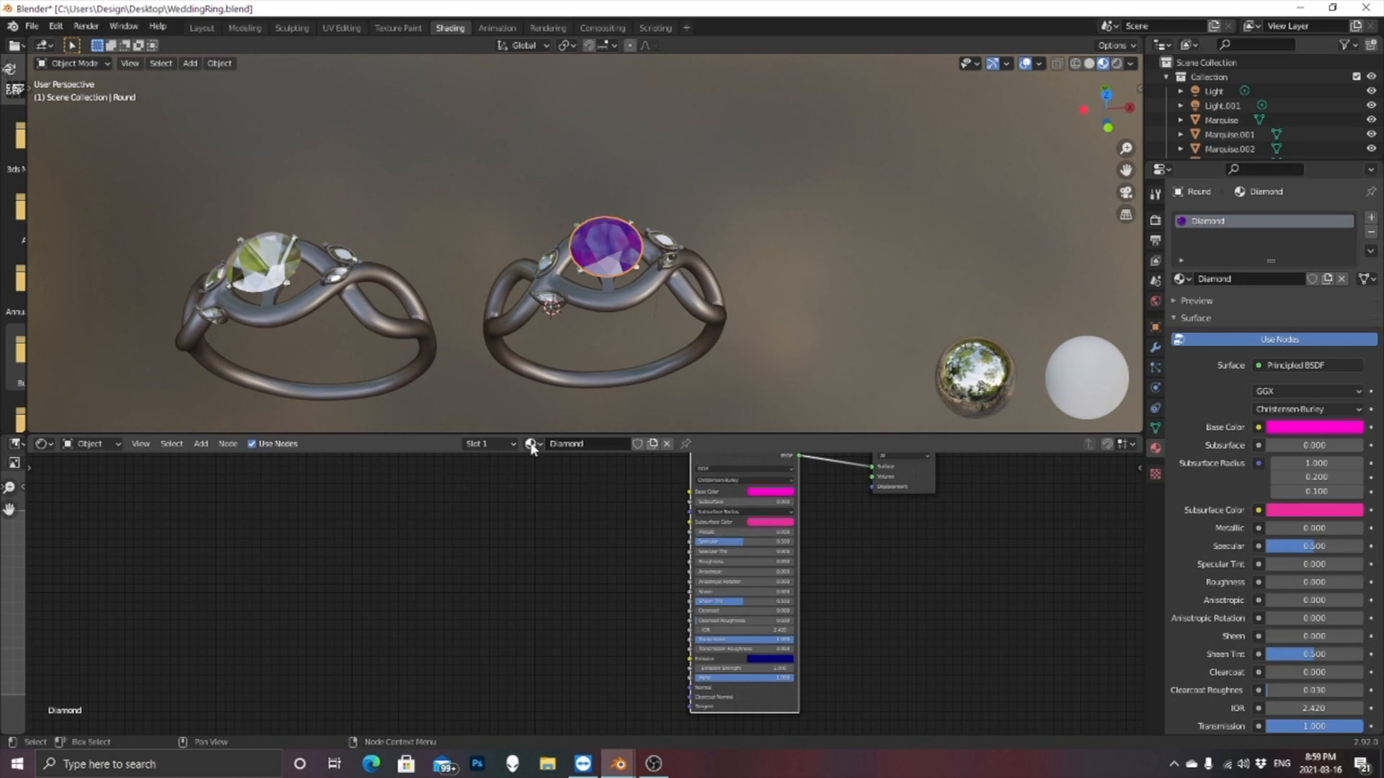
{"action": "left_click", "coordinate": [548, 300]}
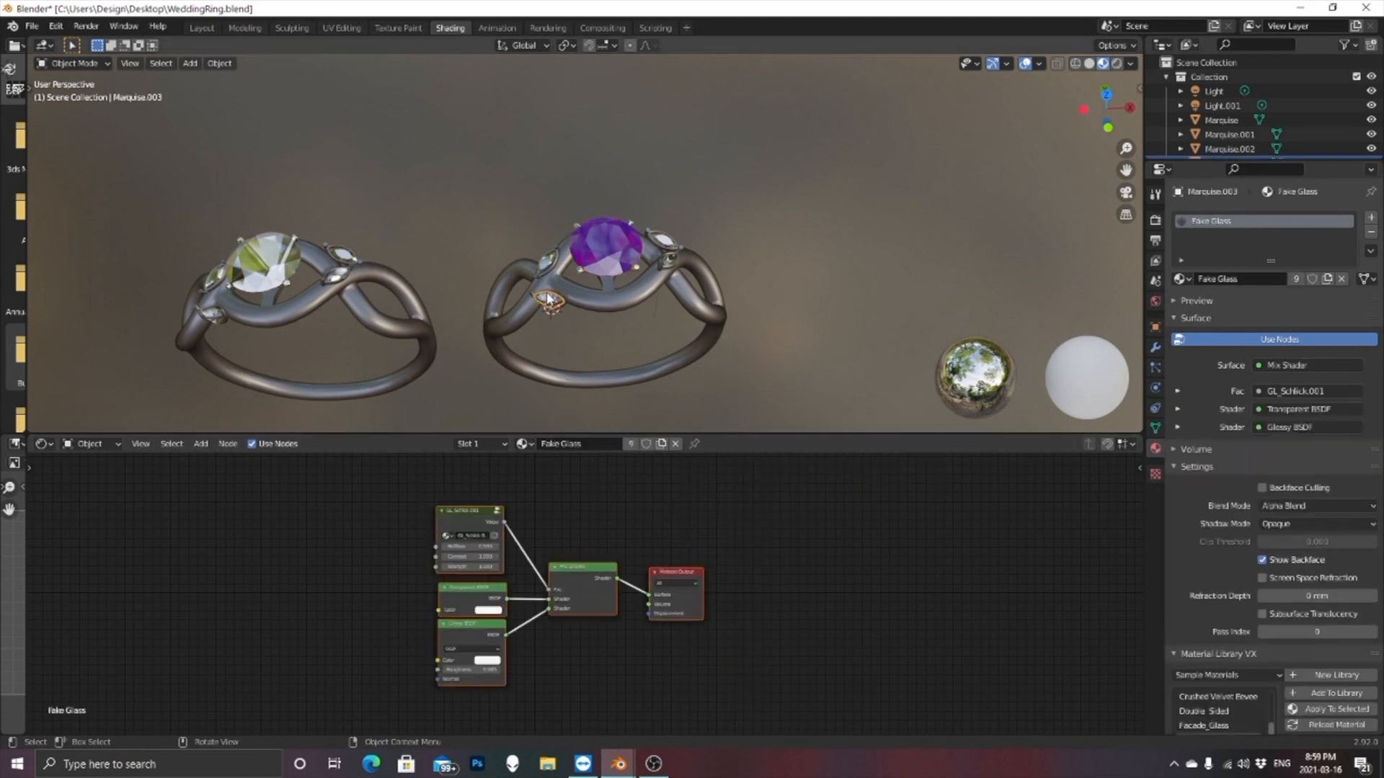
{"action": "left_click", "coordinate": [547, 300]}
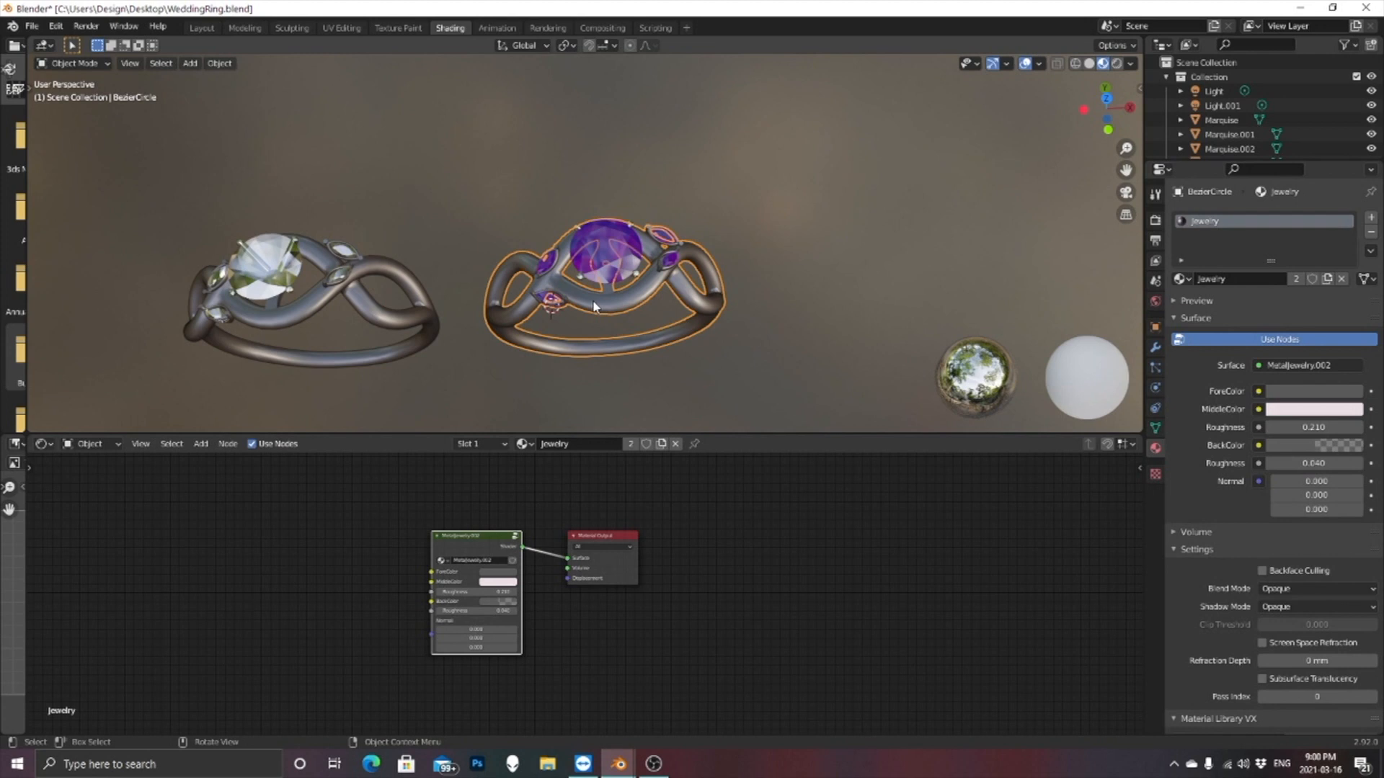
{"action": "left_click_drag", "start_coordinate": [604, 282], "coordinate": [670, 296]}
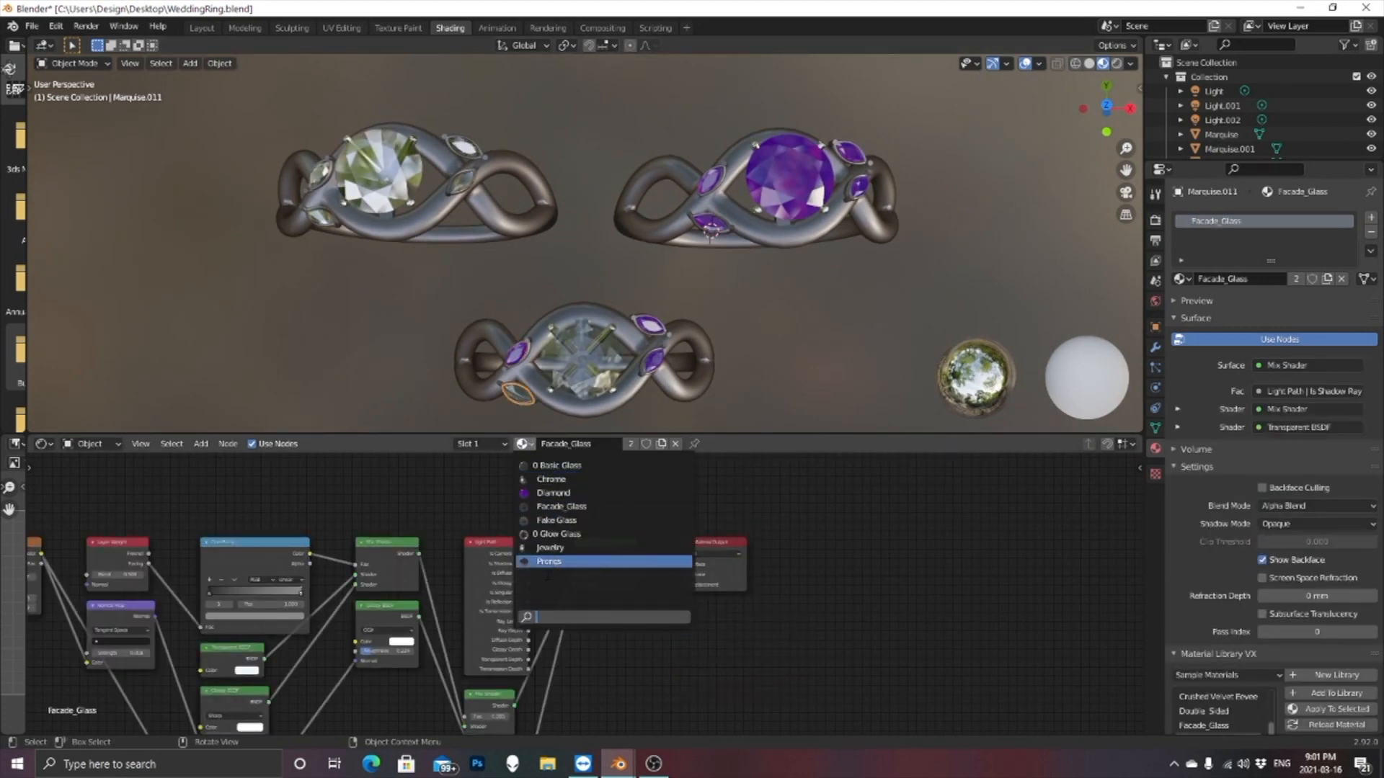
{"action": "left_click", "coordinate": [551, 548]}
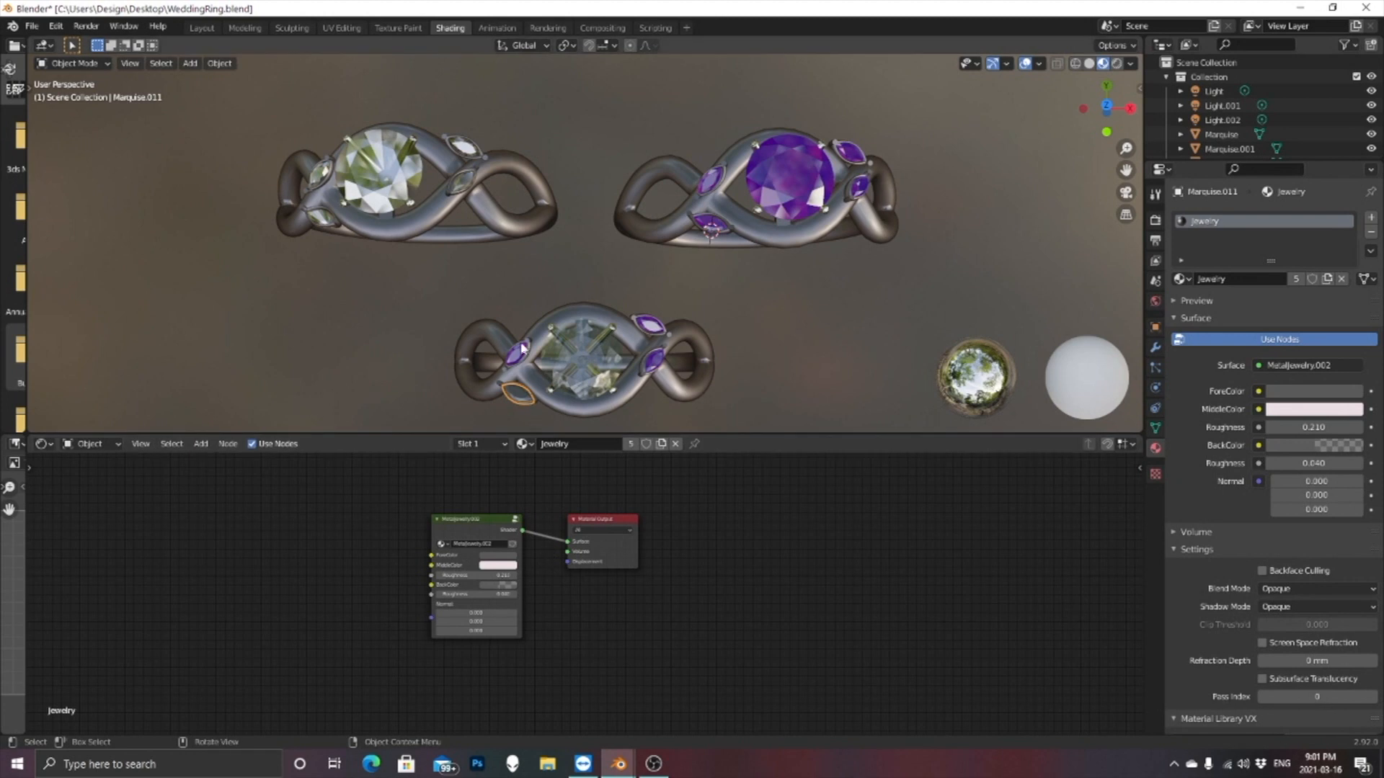